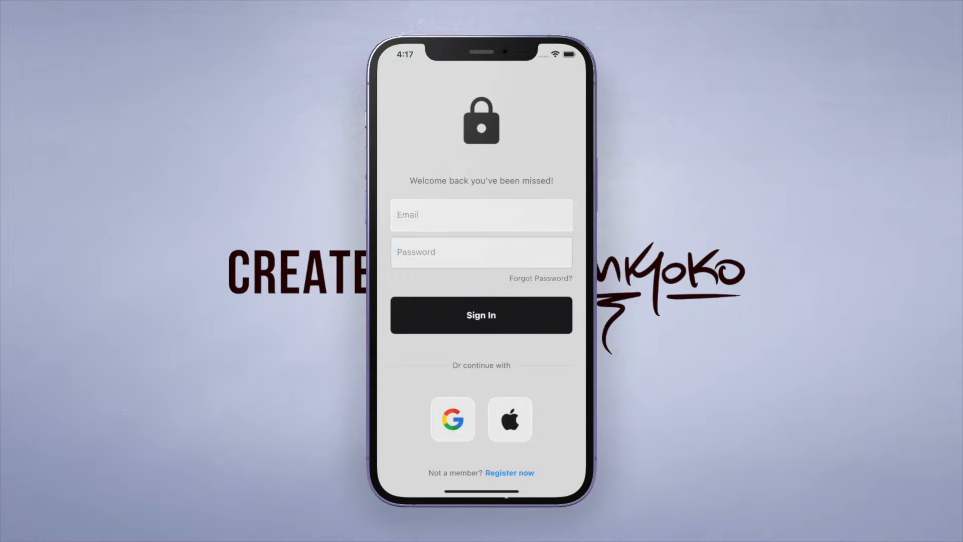
pyautogui.click(510, 473)
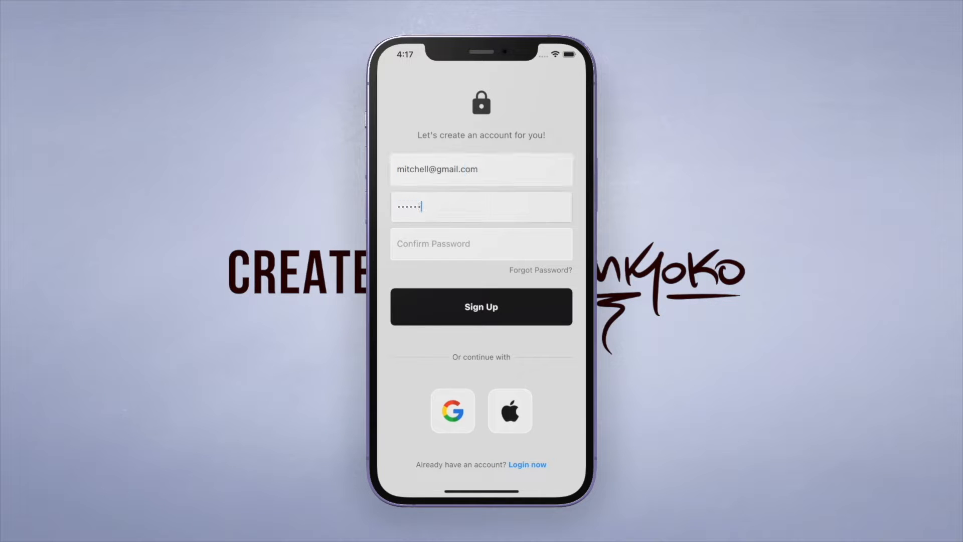
pyautogui.click(481, 307)
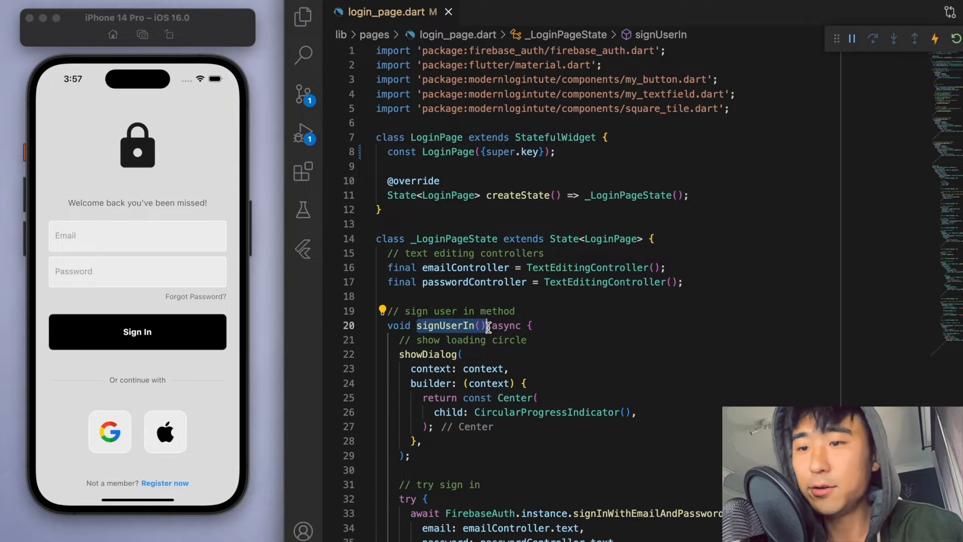
pyautogui.write('test@gmail.com')
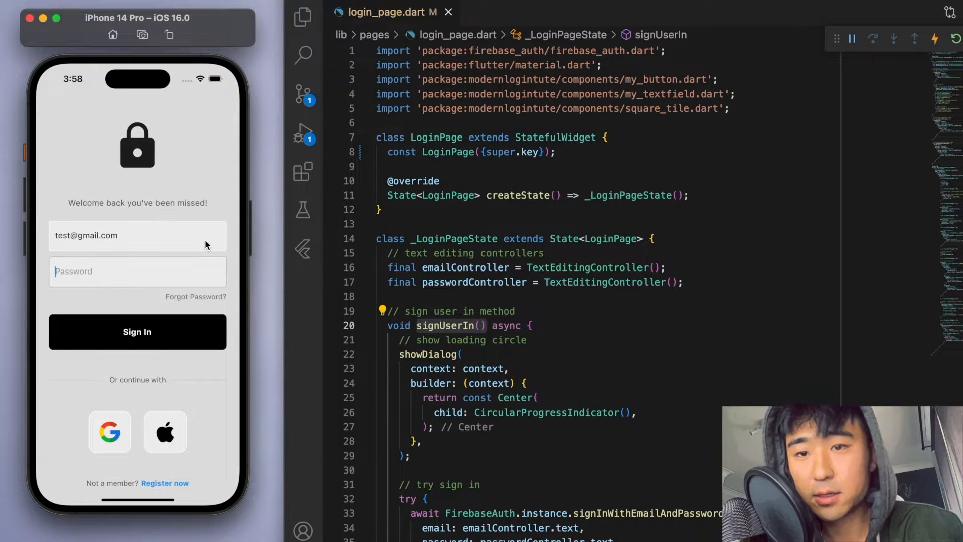
pyautogui.click(137, 332)
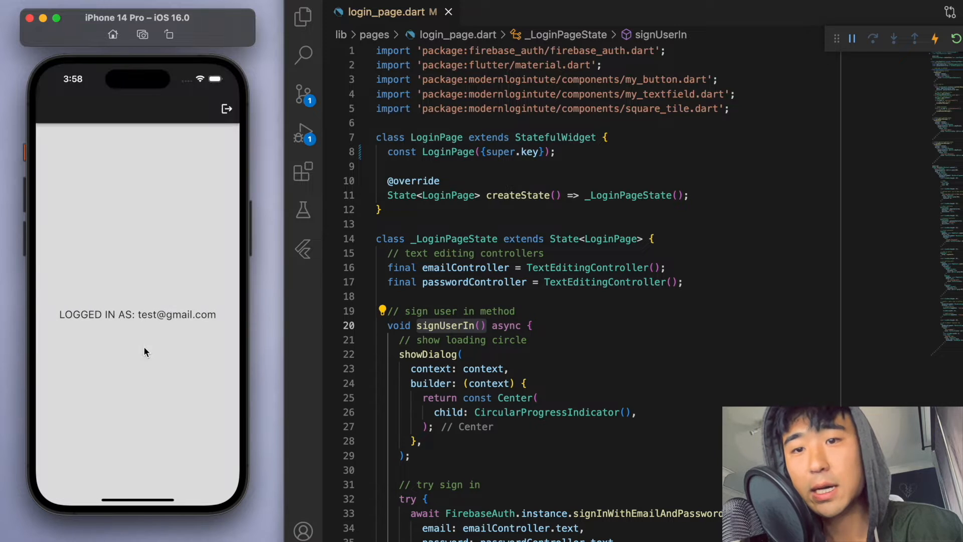
pyautogui.click(226, 109)
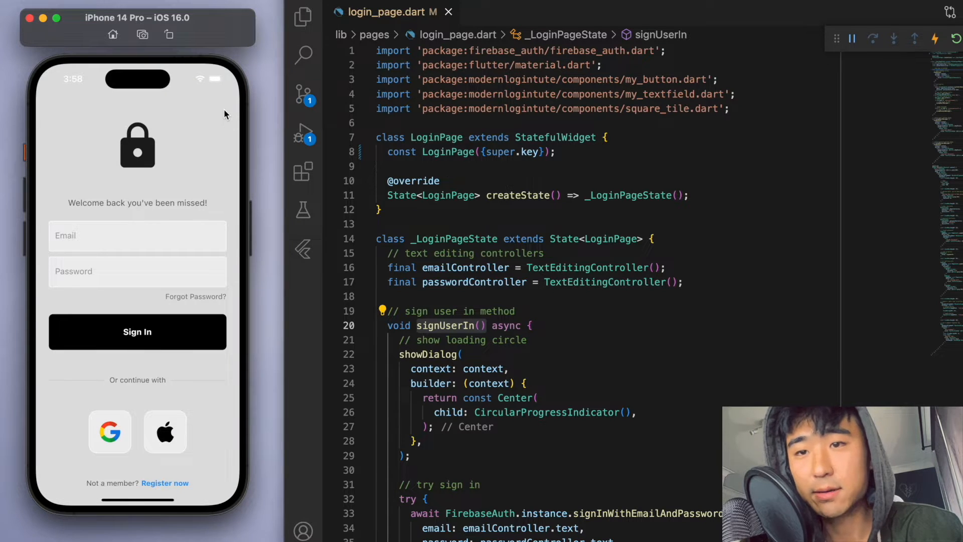
pyautogui.scroll(-3)
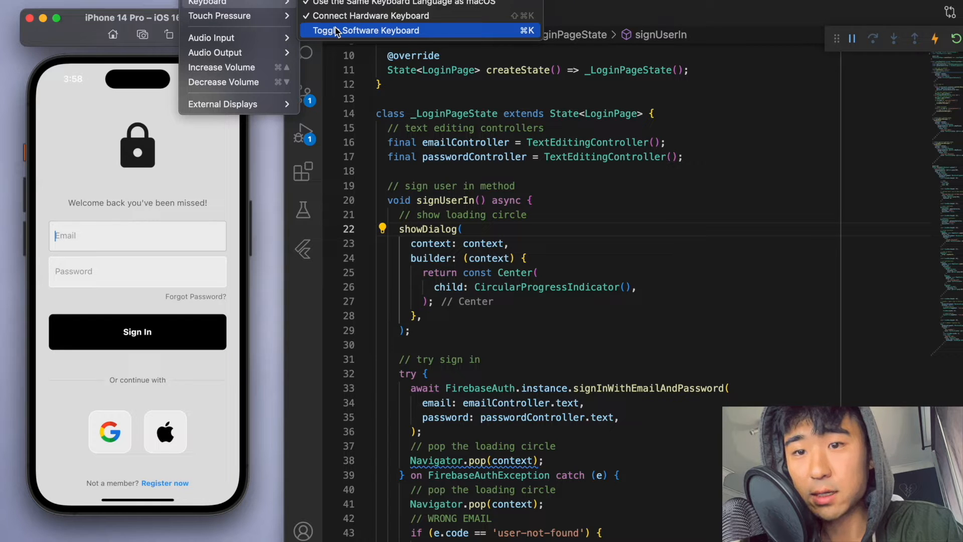
# Show the simulator's software keyboard and wrap the build() Column in SingleChildScrollView
pyautogui.click(358, 31)
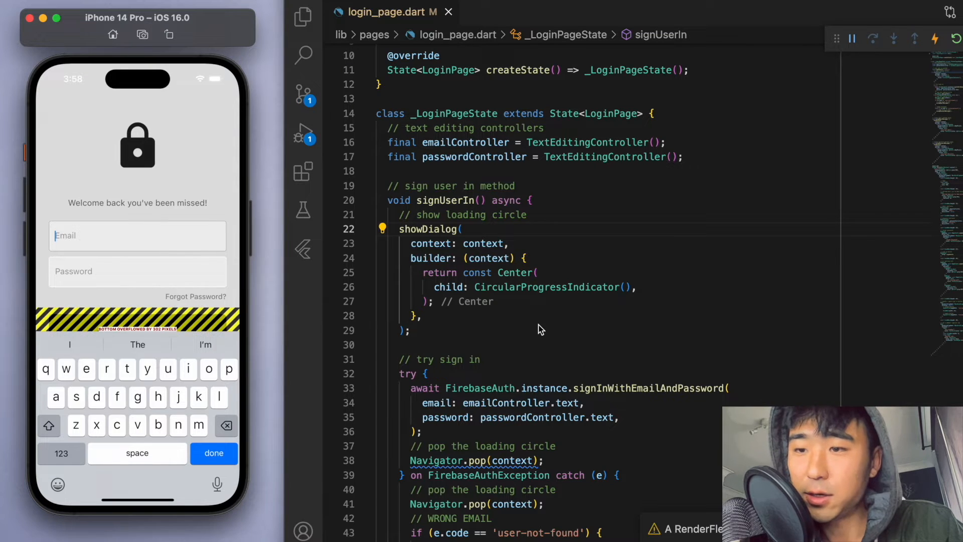
pyautogui.scroll(-3)
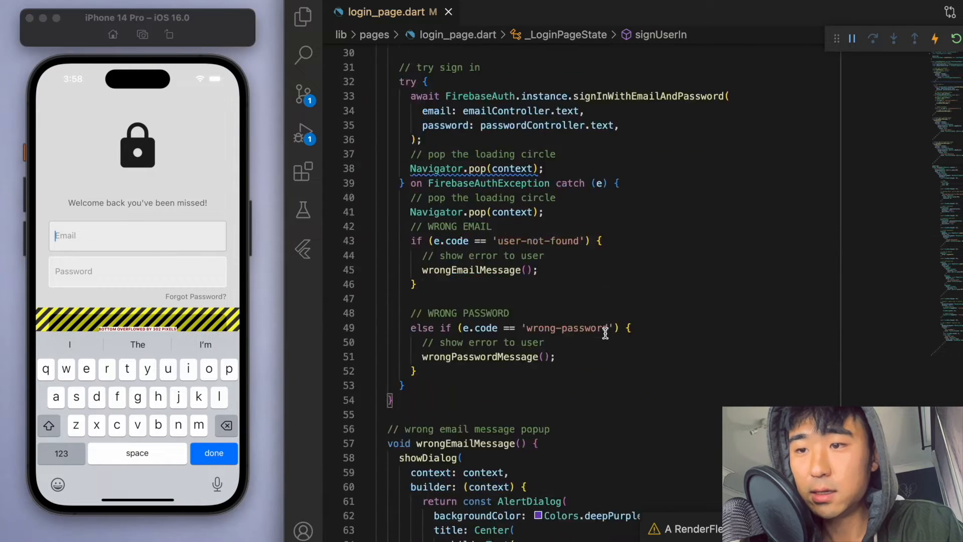
pyautogui.scroll(-3)
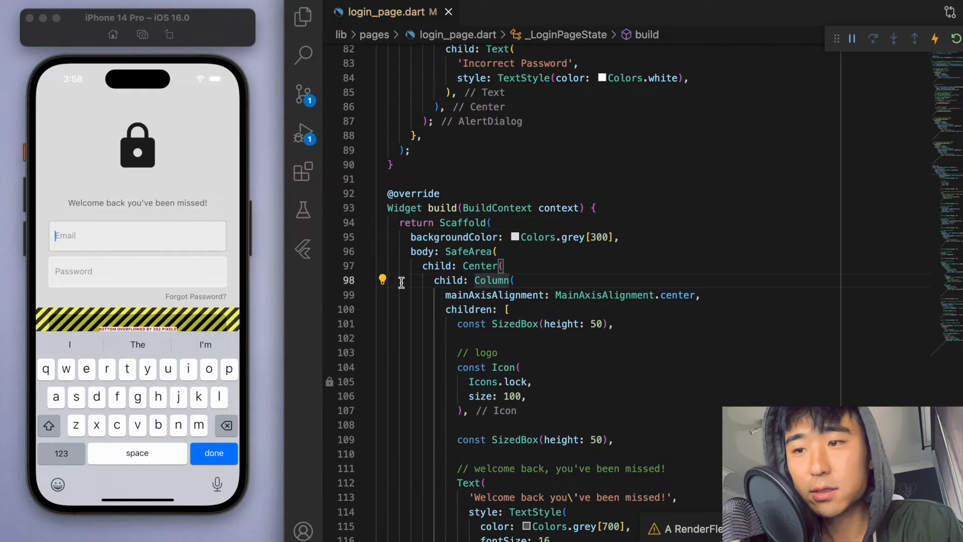
pyautogui.click(383, 281)
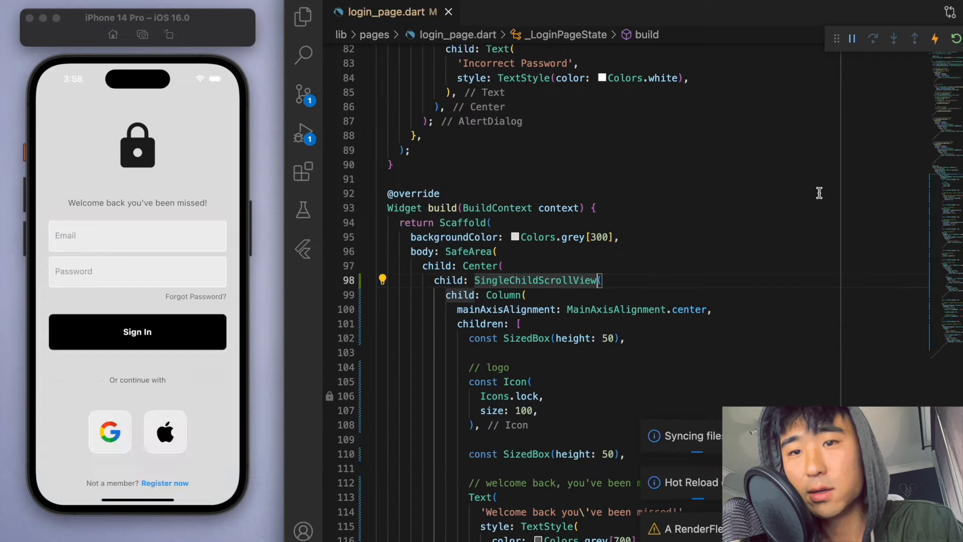
pyautogui.click(137, 236)
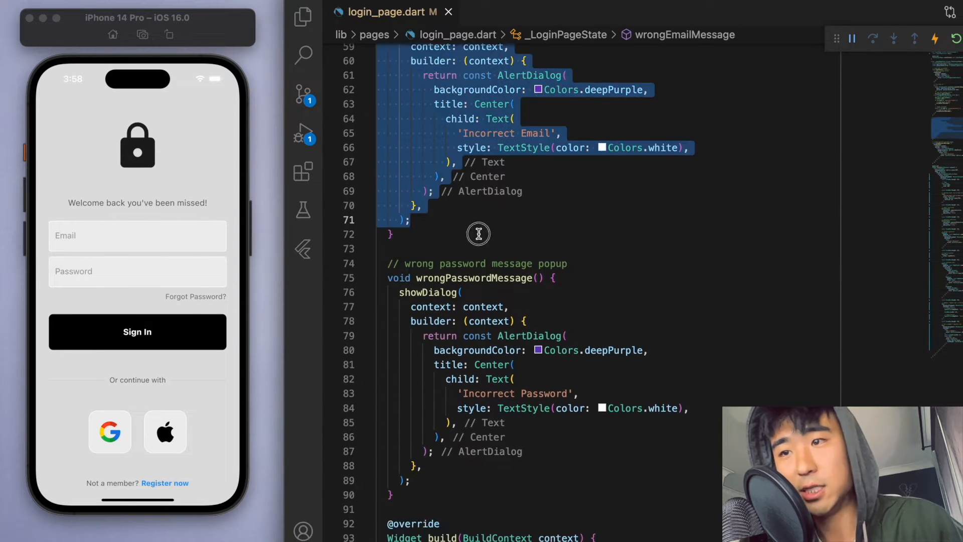
# Test a mistyped email login, then rename the popup to showErrorMessage(String message)
pyautogui.write('test@gmi')
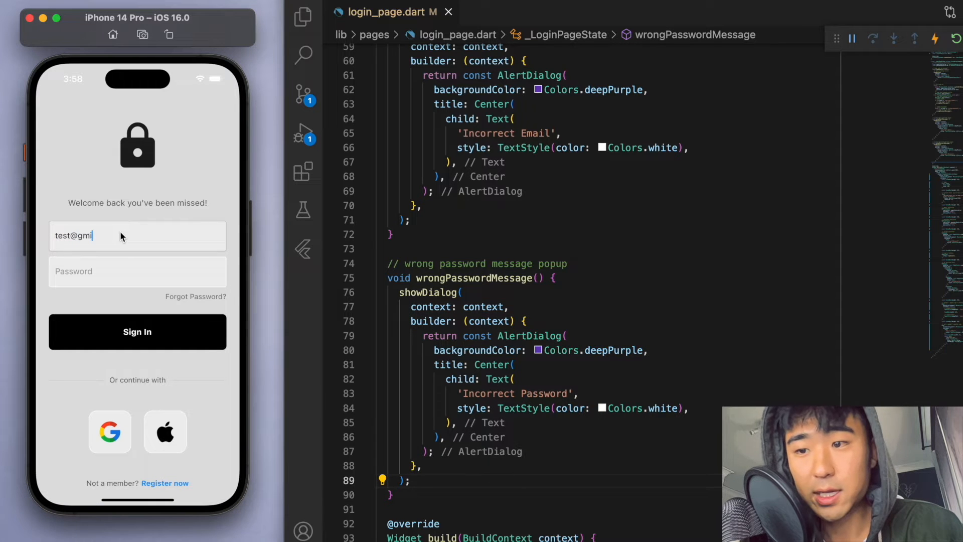
pyautogui.click(137, 331)
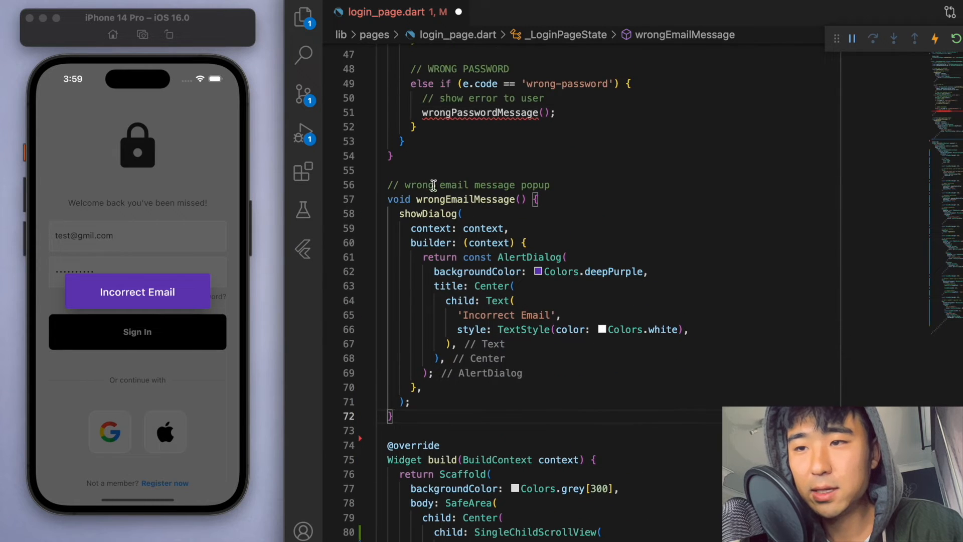
pyautogui.write('error')
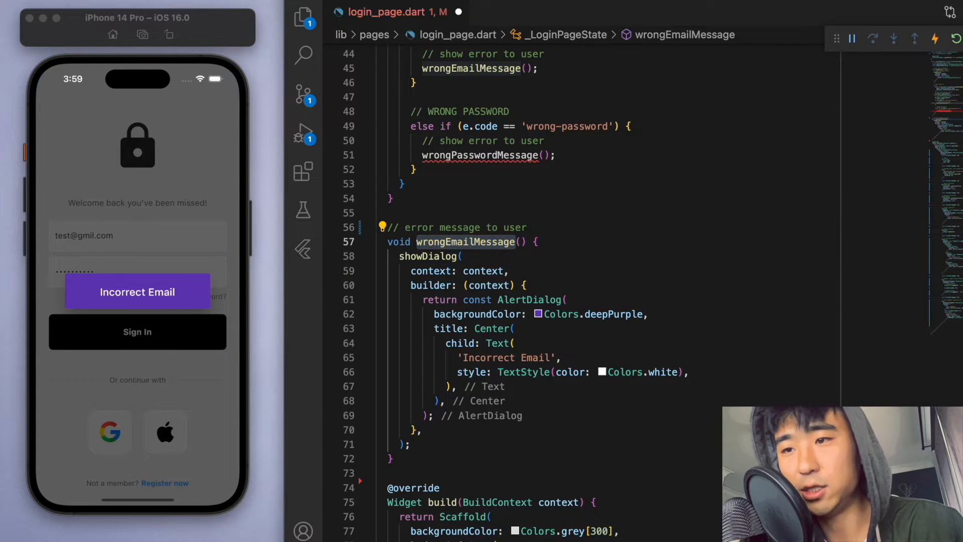
pyautogui.write('showError')
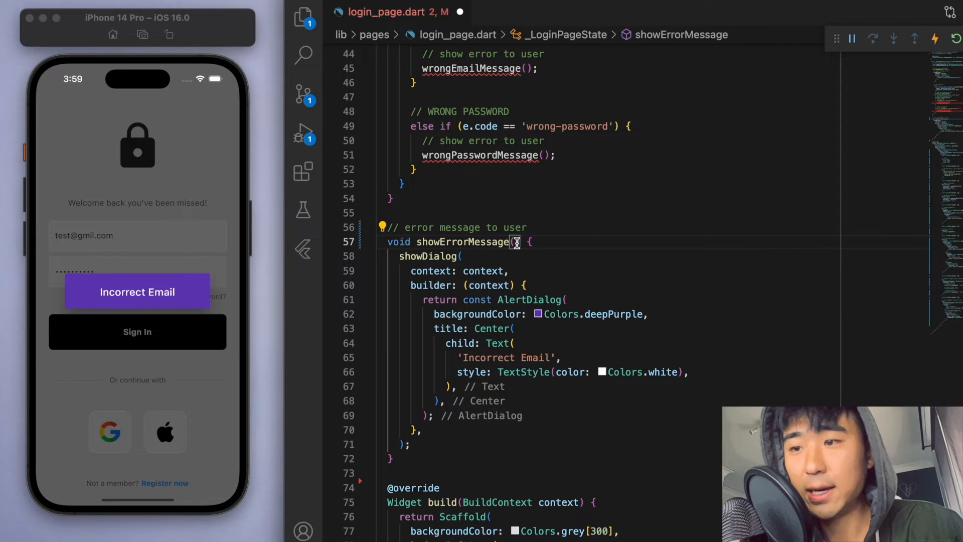
pyautogui.write('String message')
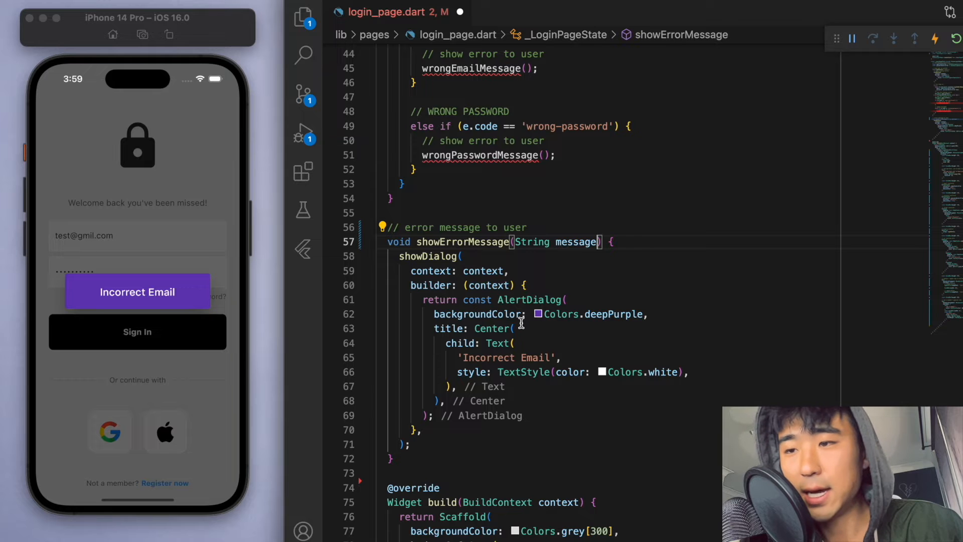
# Show message in the dialog Text and call showErrorMessage(e.code) in the catch block
pyautogui.write('message,')
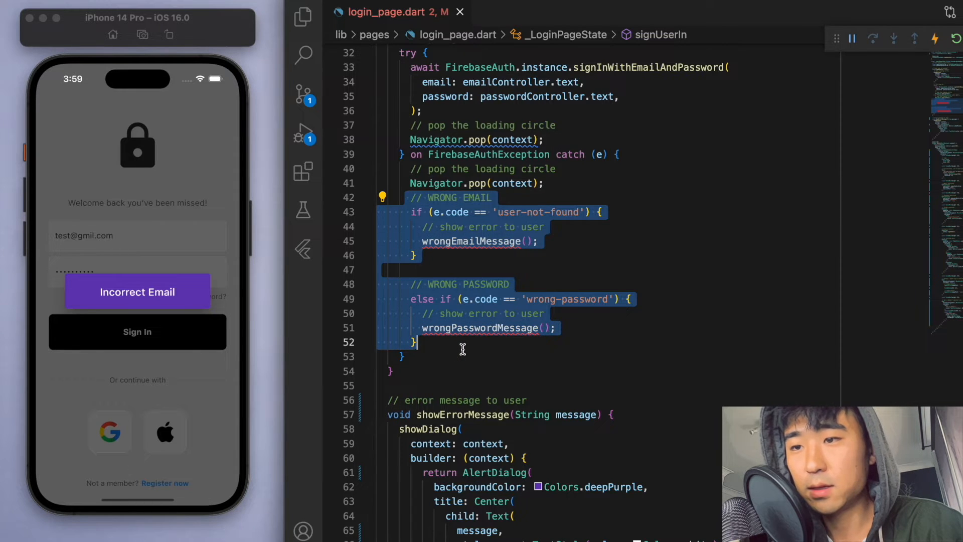
pyautogui.write('// show error message')
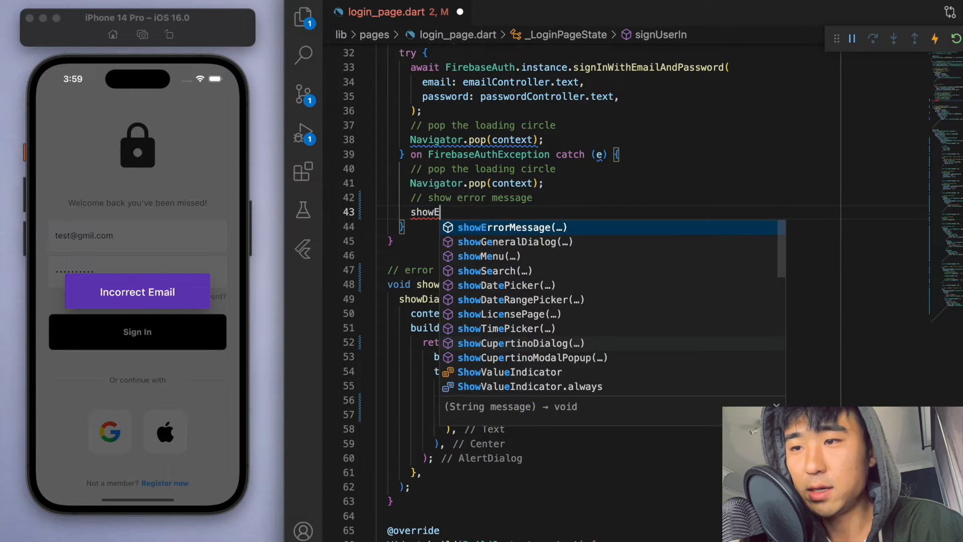
pyautogui.write('rrorMessage(e.code);')
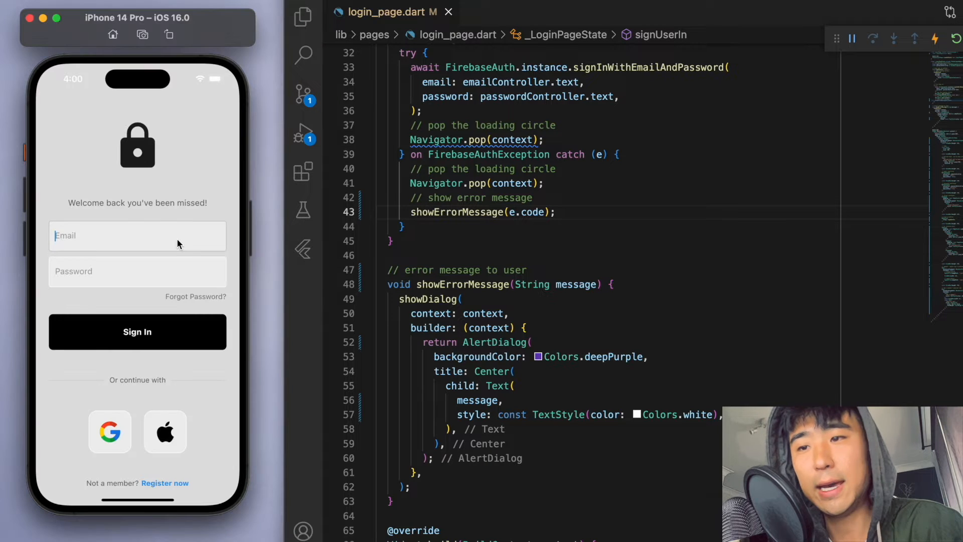
# Try a malformed test email, then add 'final Function()? onTap;' to LoginPage
pyautogui.click(137, 332)
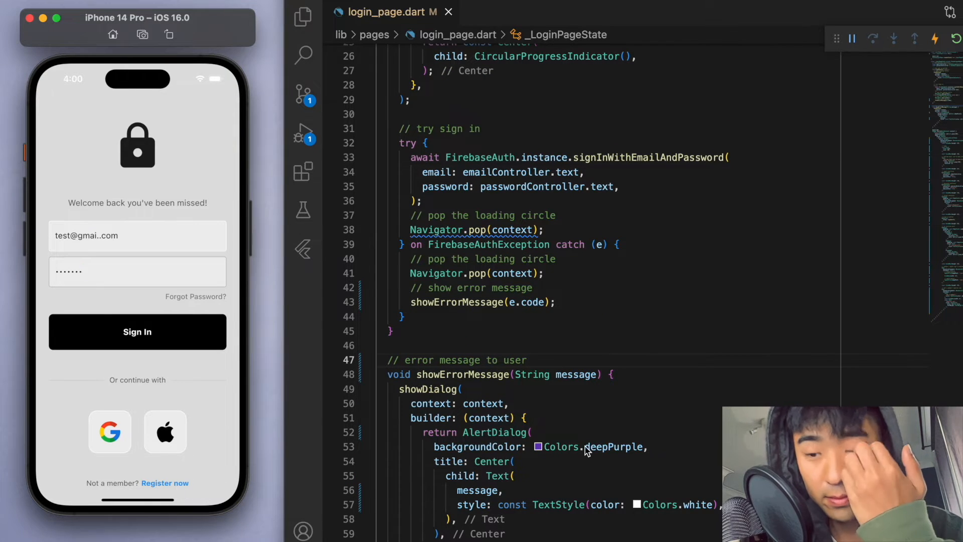
pyautogui.scroll(-3)
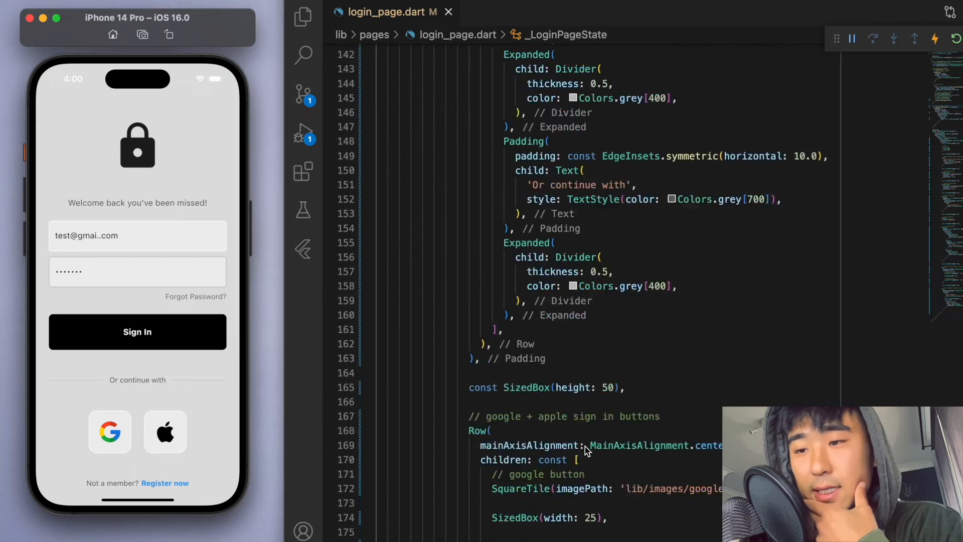
pyautogui.click(587, 449)
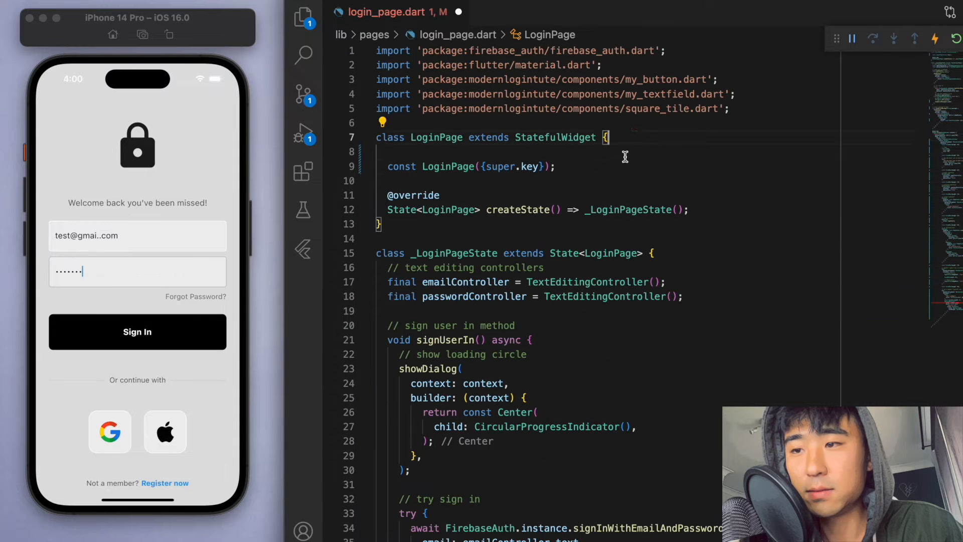
pyautogui.write('final Function()? onTap;')
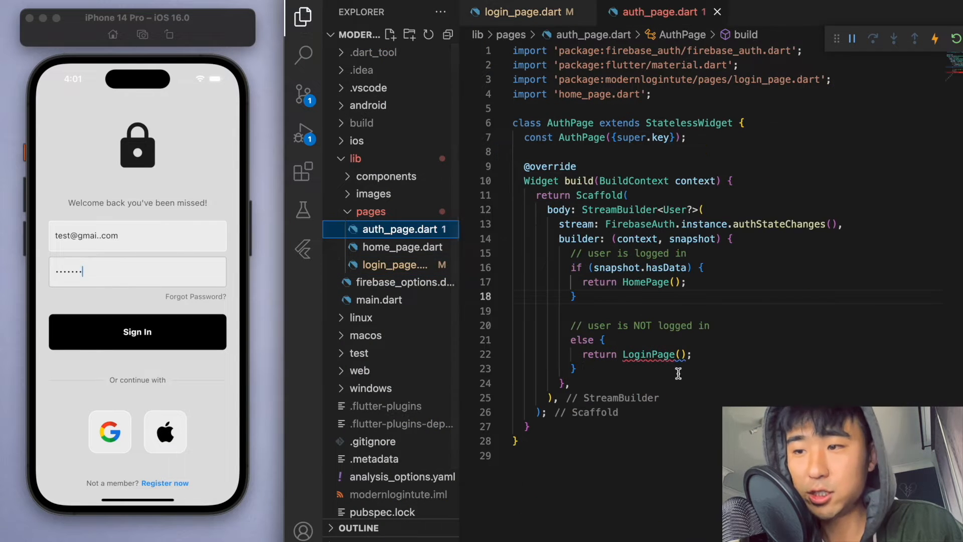
# In auth_page.dart, replace LoginPage in the else branch with LoginOrRegisterPage
pyautogui.moveTo(572, 253); pyautogui.dragTo(575, 296)
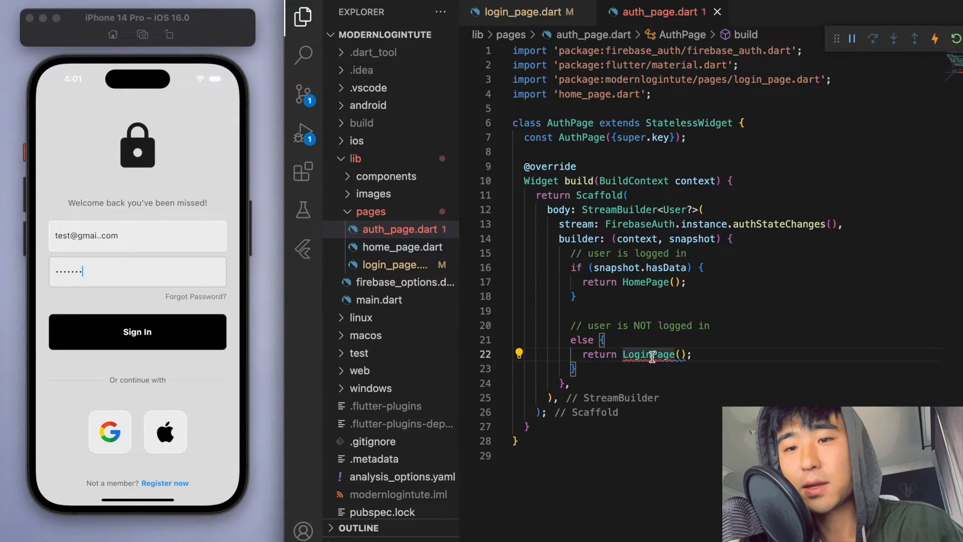
pyautogui.doubleClick(648, 355)
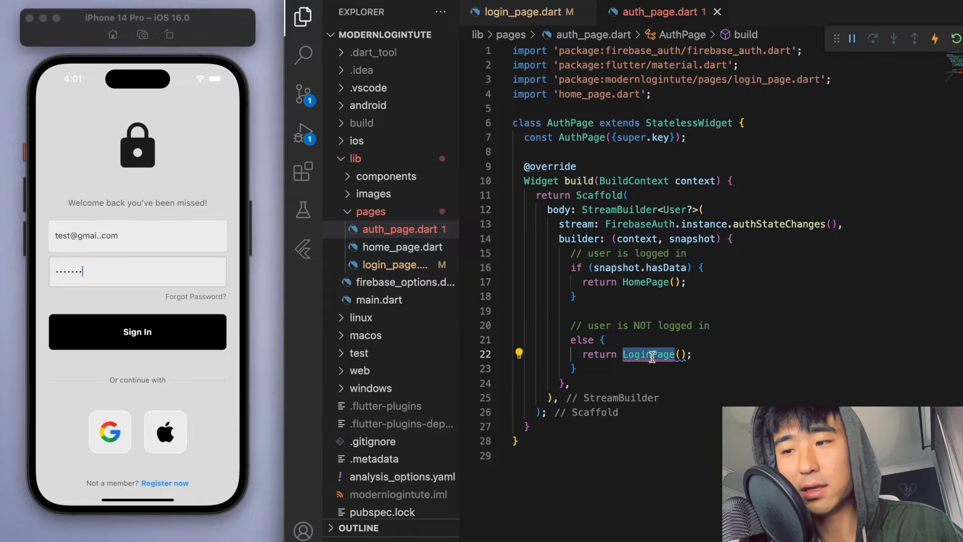
pyautogui.write('LoginOrRegisterPage extends StatefulWidget {')
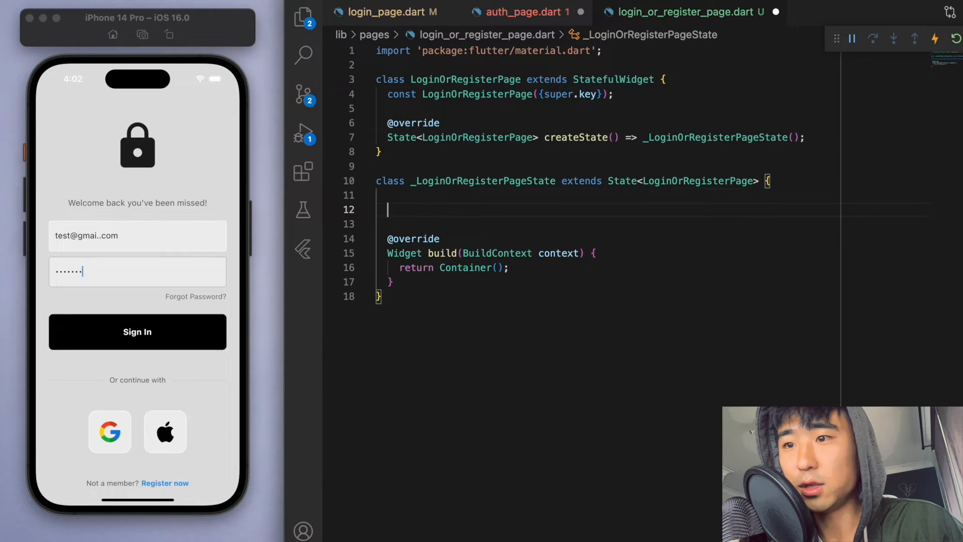
# Add bool showLoginPage = true and a togglePages method negating it in setState
pyautogui.write('// initially show login page')
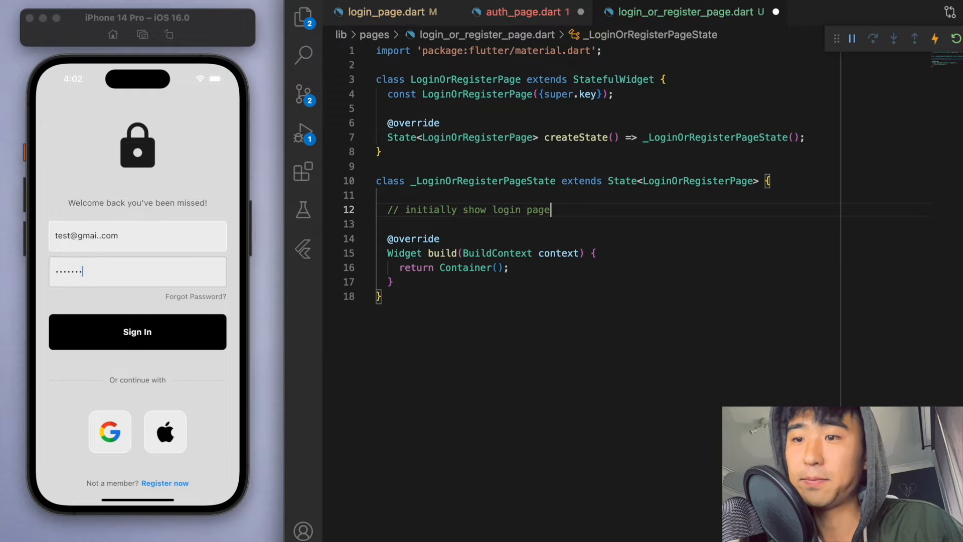
pyautogui.write('bool showLoginPage = true;')
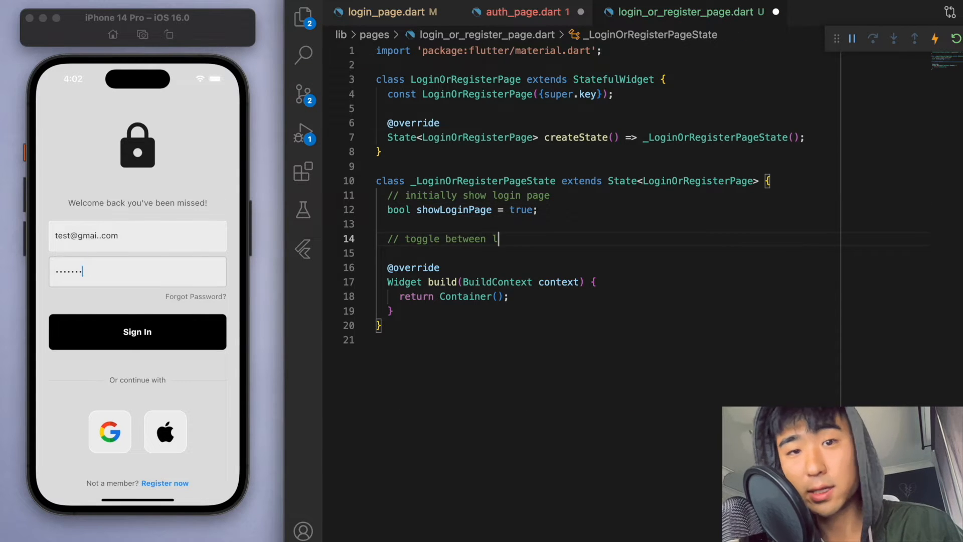
pyautogui.write('ogin and register page')
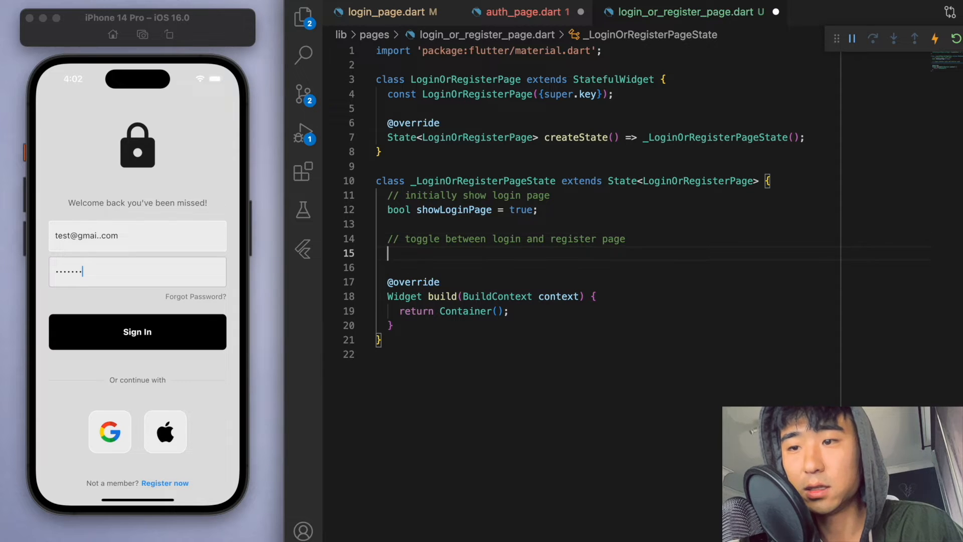
pyautogui.write('void')
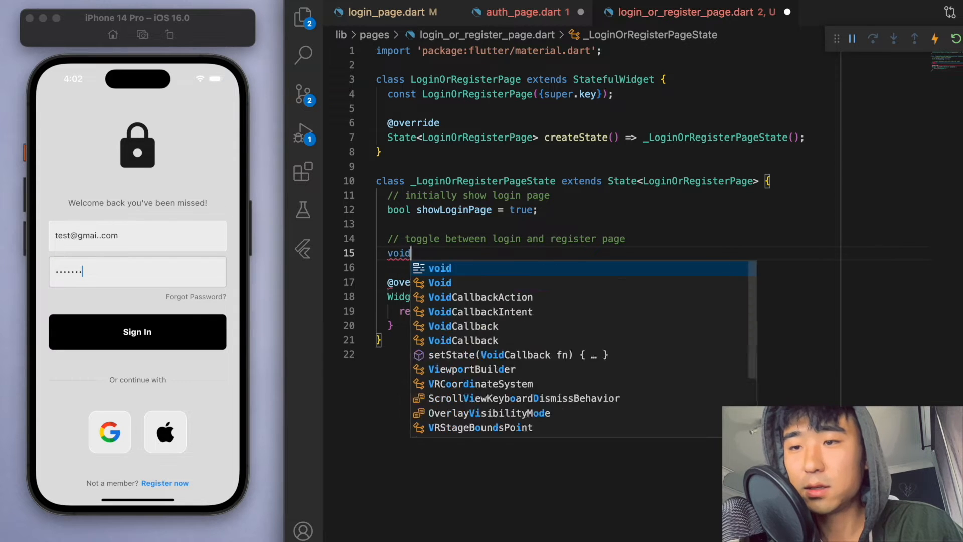
pyautogui.write('togglePages')
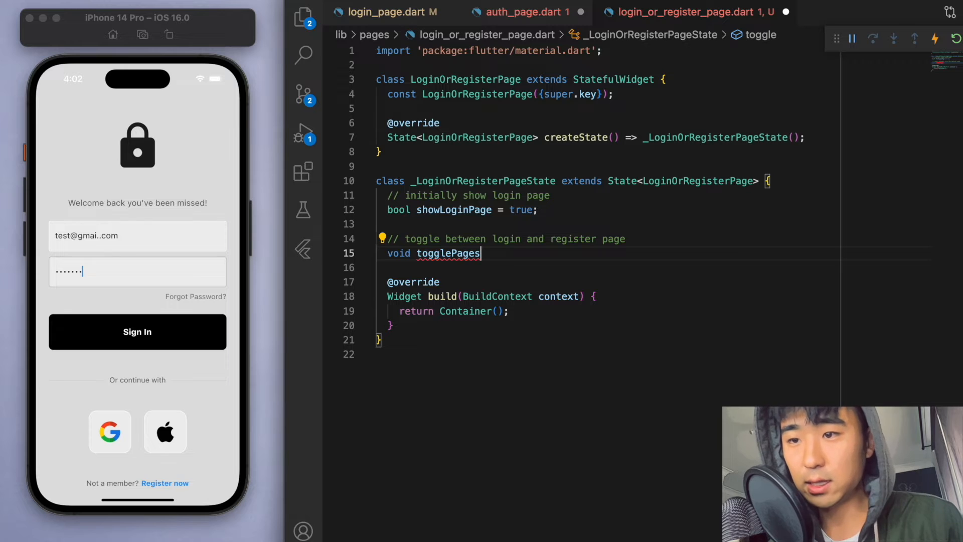
pyautogui.write('() {')
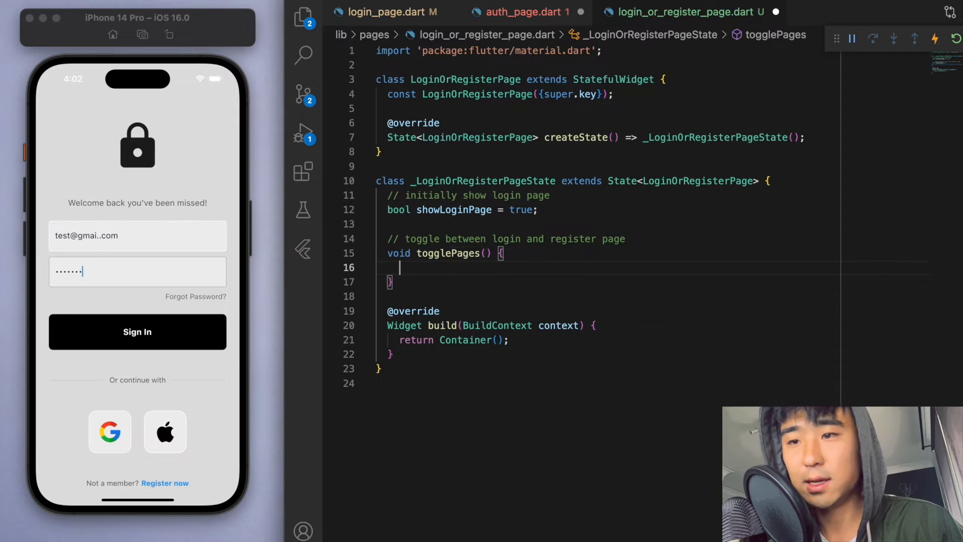
pyautogui.write('setState(() {')
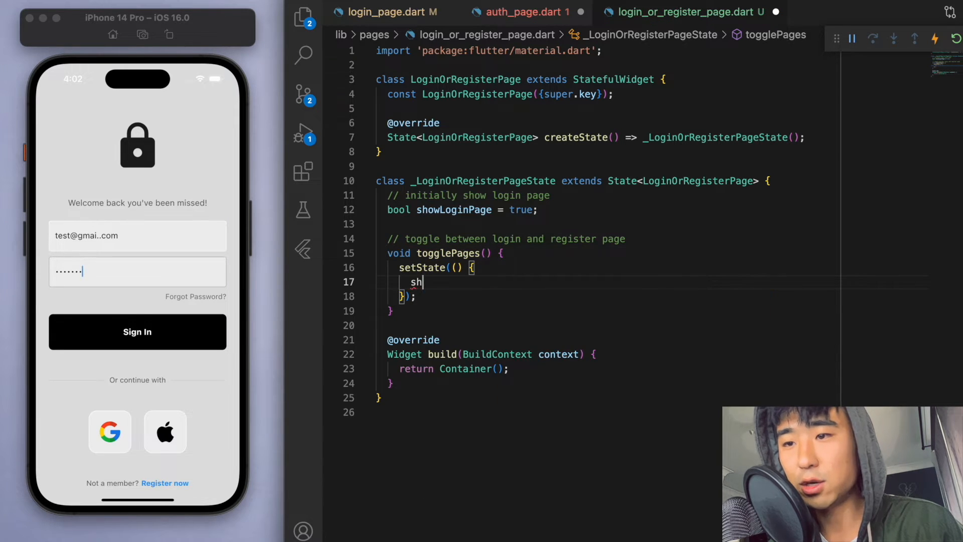
pyautogui.write('owLoginPage = !showLoginPage;')
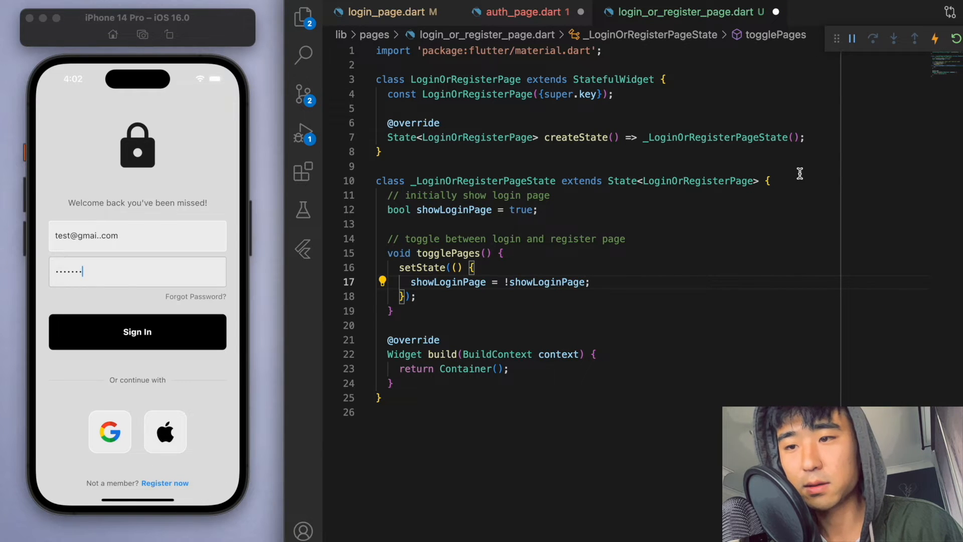
# Return LoginPage(onTap: togglePages) when showLoginPage is true, otherwise RegisterPage()
pyautogui.write('if (showLoginPage)')
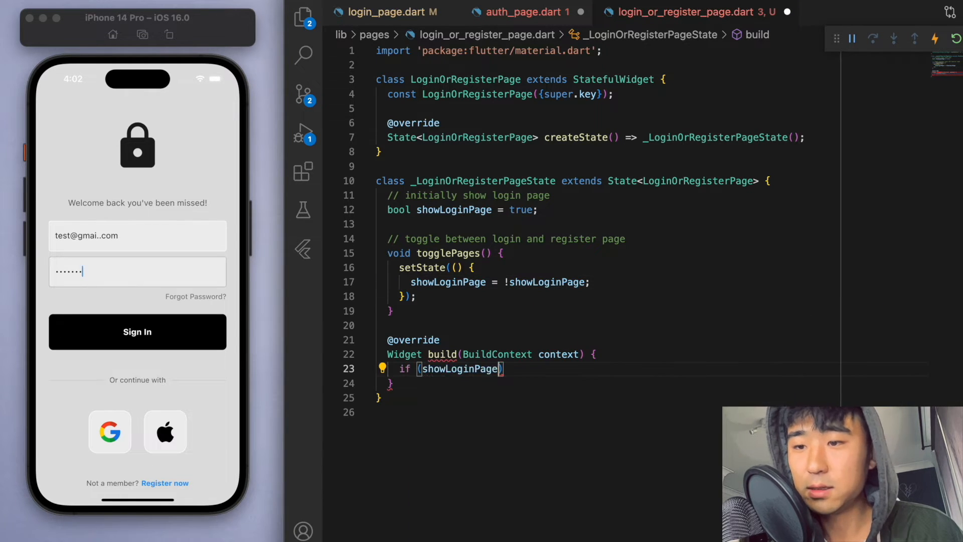
pyautogui.write('return LoginPage();')
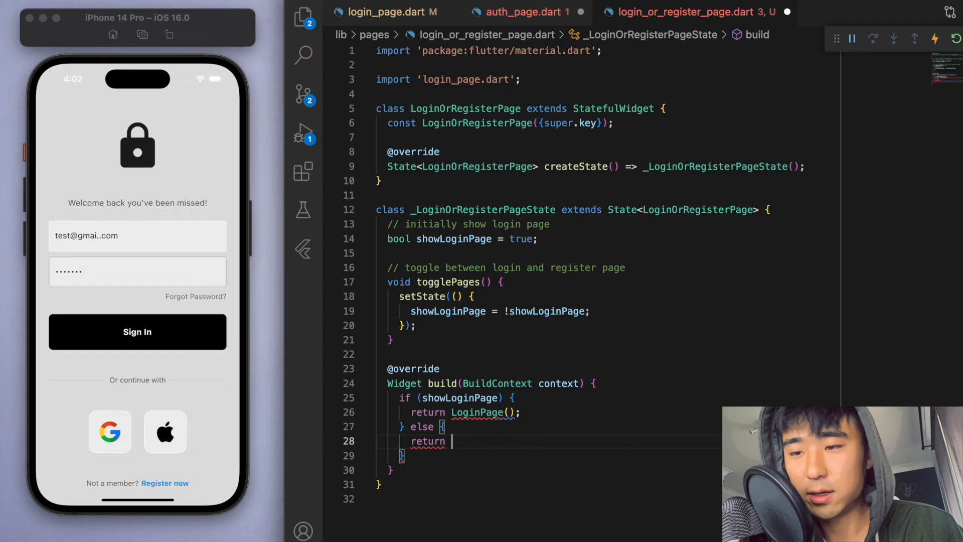
pyautogui.write('RegisterPage();')
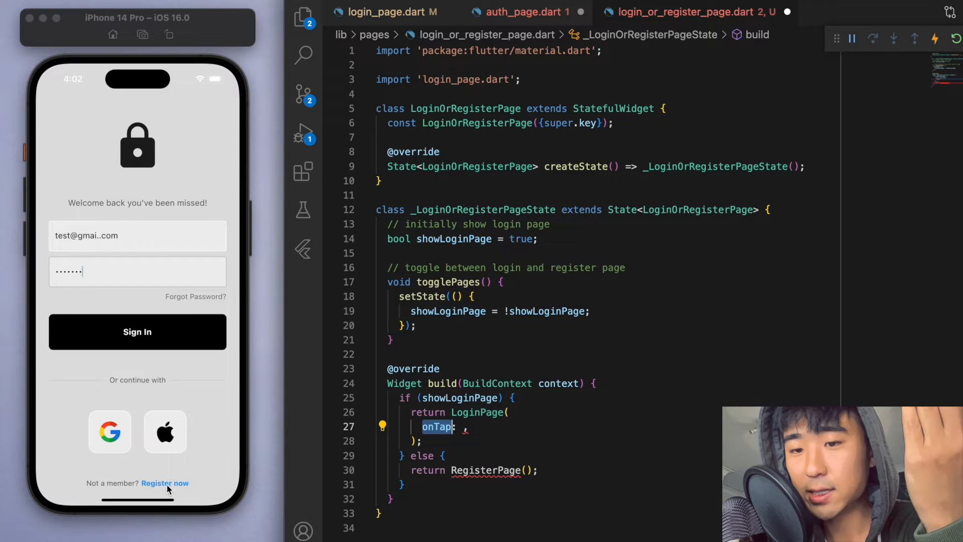
pyautogui.write('togglePages')
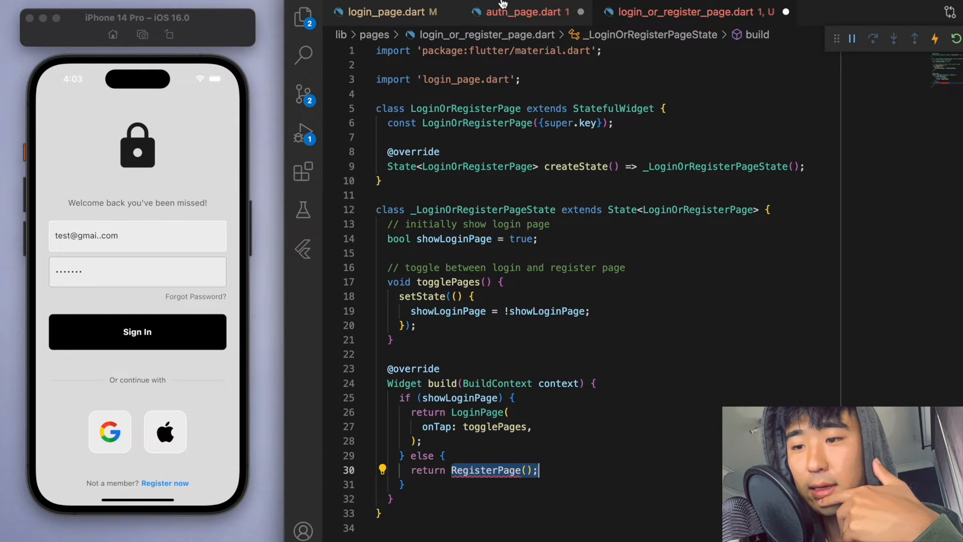
# Check the auth page code, then create register_page.dart in lib/pages
pyautogui.click(521, 12)
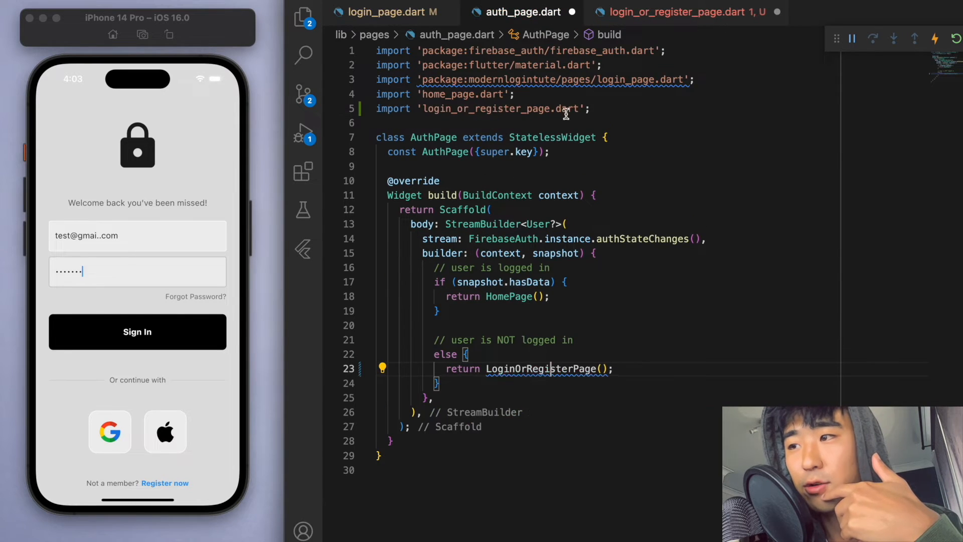
pyautogui.click(689, 12)
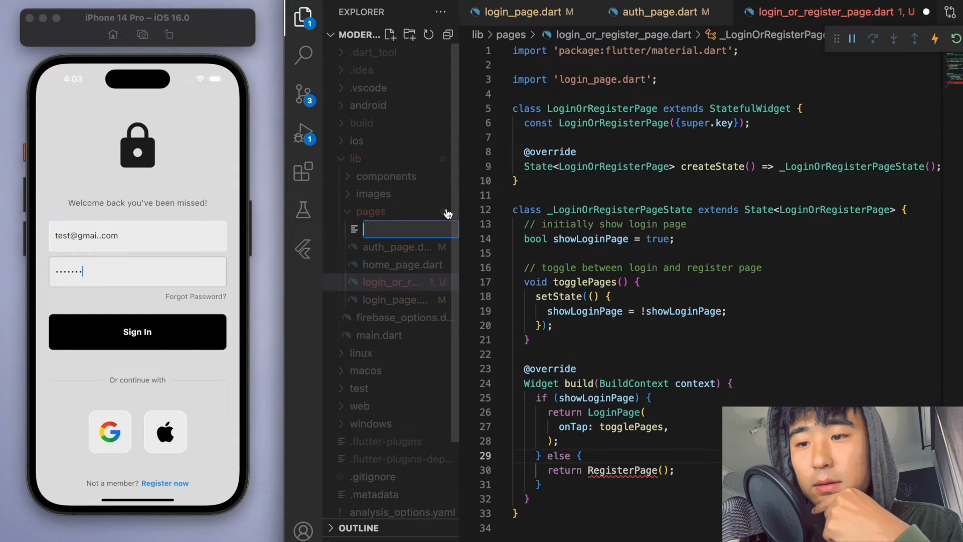
pyautogui.write('register_page.dart')
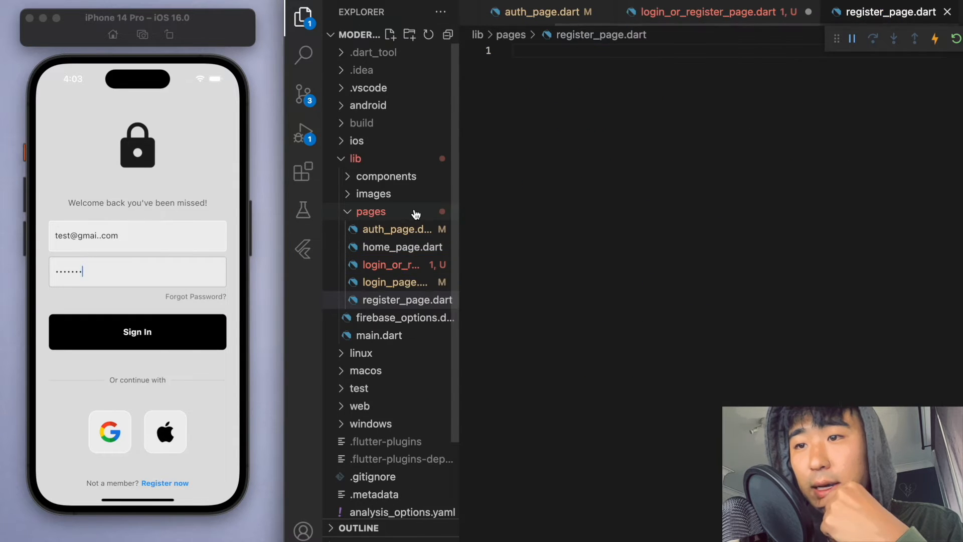
pyautogui.click(394, 282)
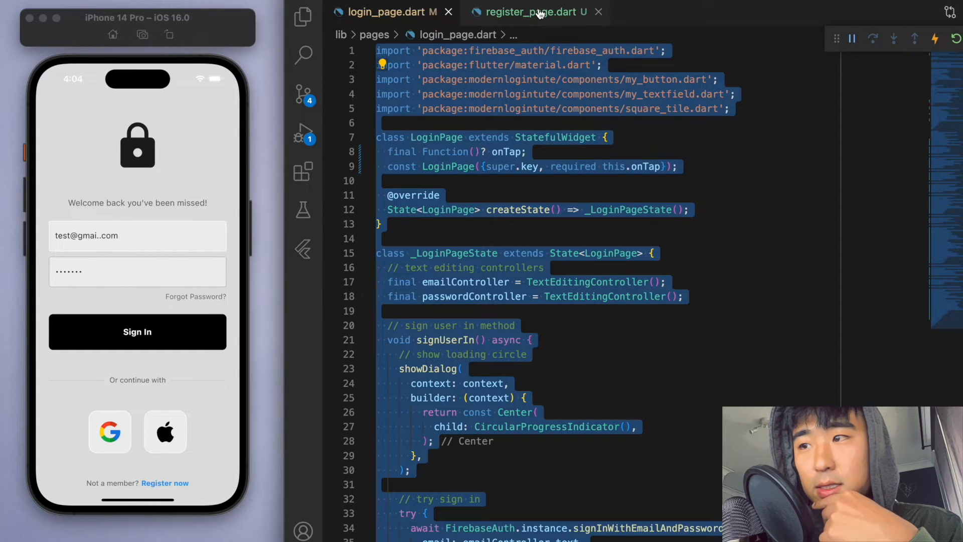
# Paste the login code into register_page.dart, rename to RegisterPage, and edit the 'Already' prompt
pyautogui.click(529, 12)
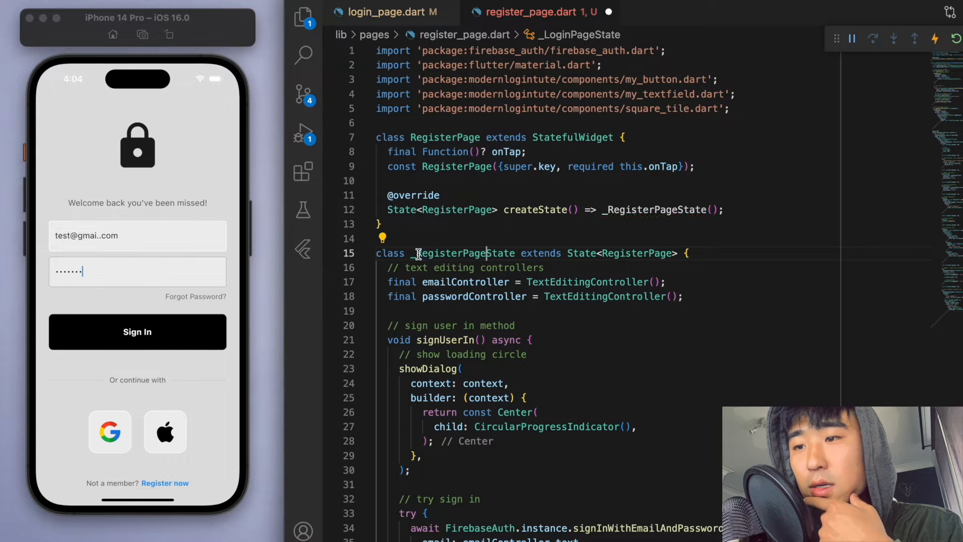
pyautogui.doubleClick(445, 276)
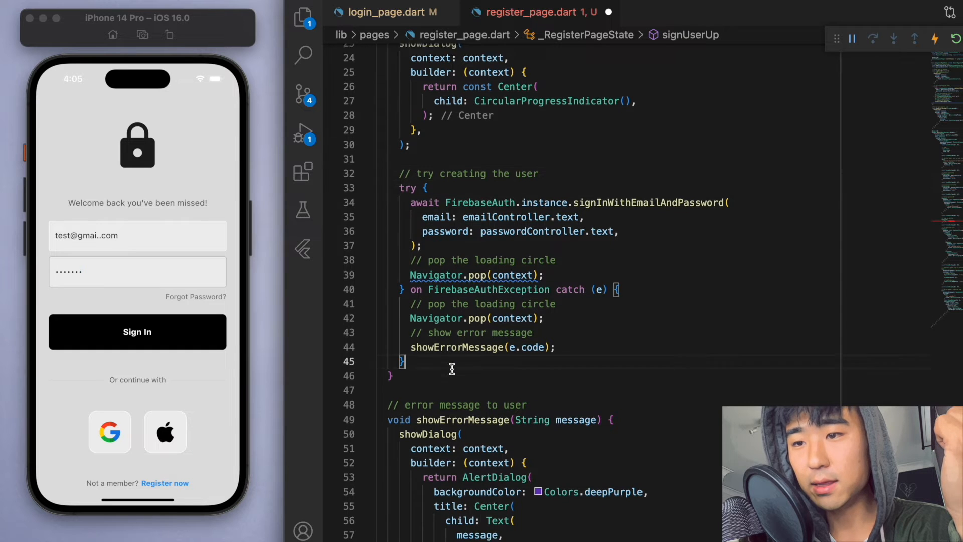
pyautogui.scroll(-3)
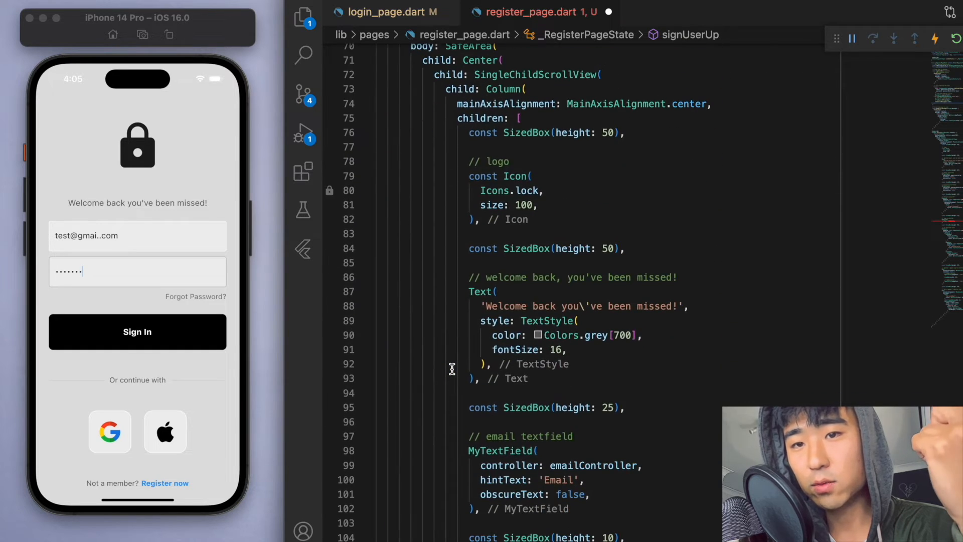
pyautogui.scroll(-3)
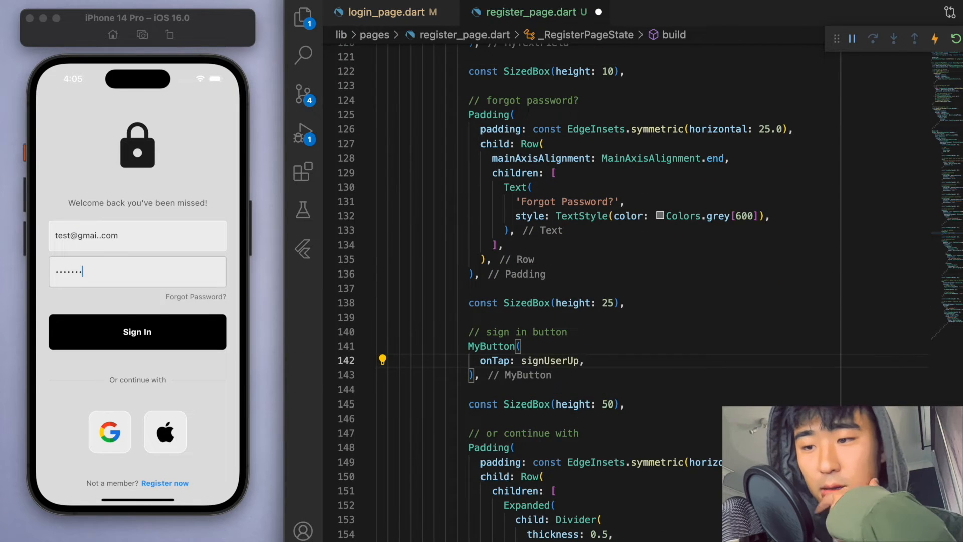
pyautogui.scroll(-3)
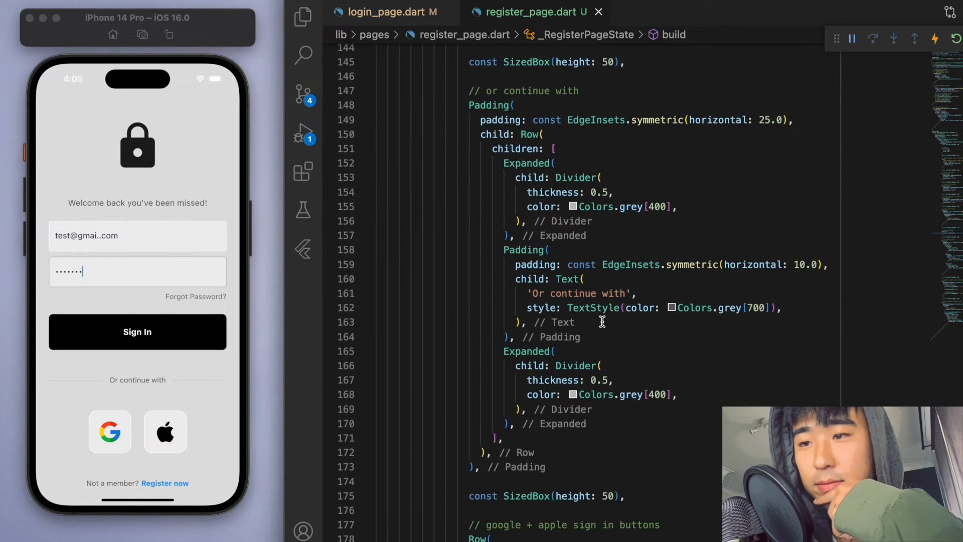
pyautogui.scroll(-3)
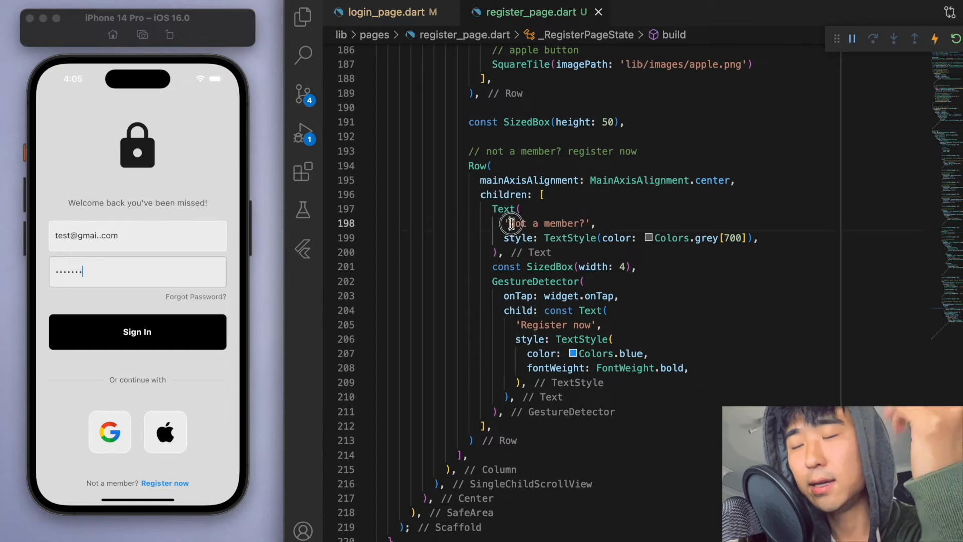
pyautogui.write('Already')
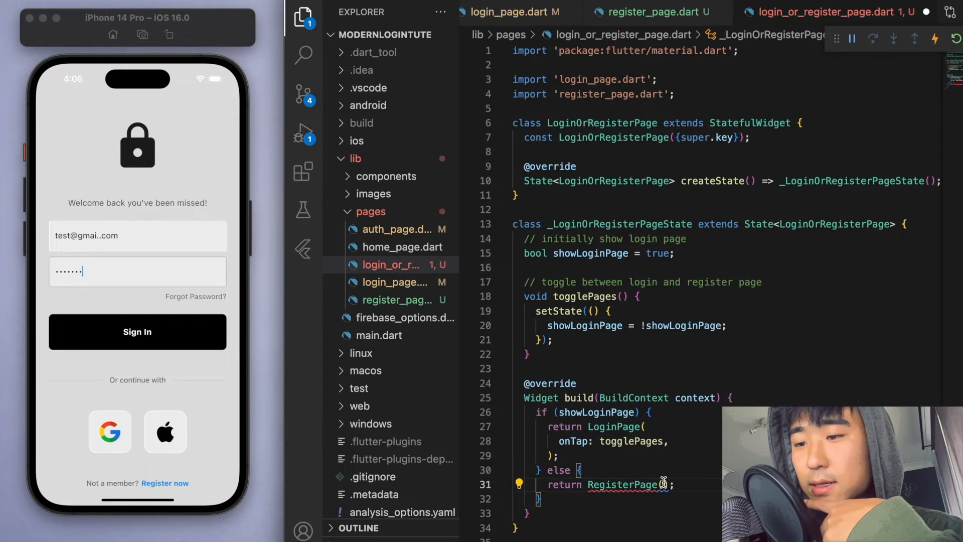
# Pass onTap: togglePages to RegisterPage and view the register form in the running app
pyautogui.write('onTap: togglePages,')
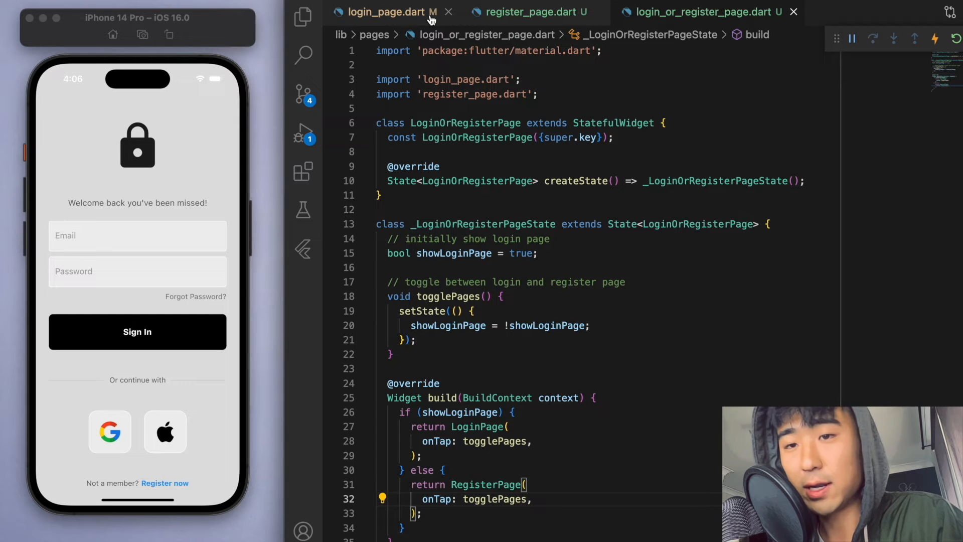
pyautogui.click(881, 12)
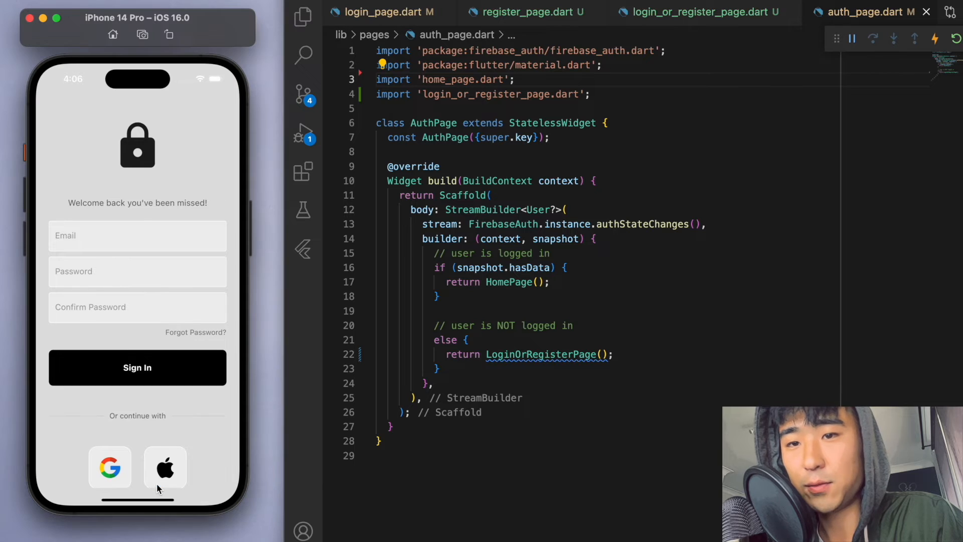
pyautogui.moveTo(92, 503)
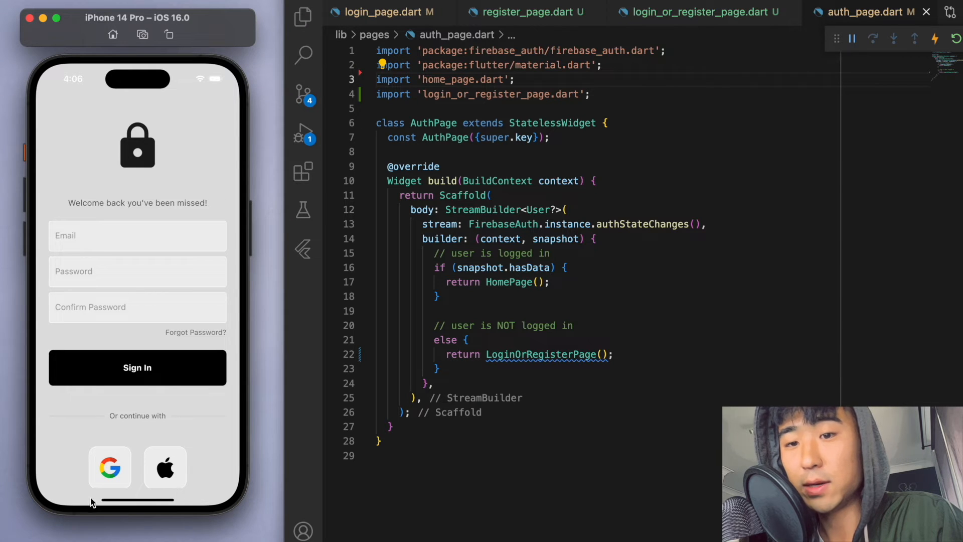
pyautogui.click(530, 12)
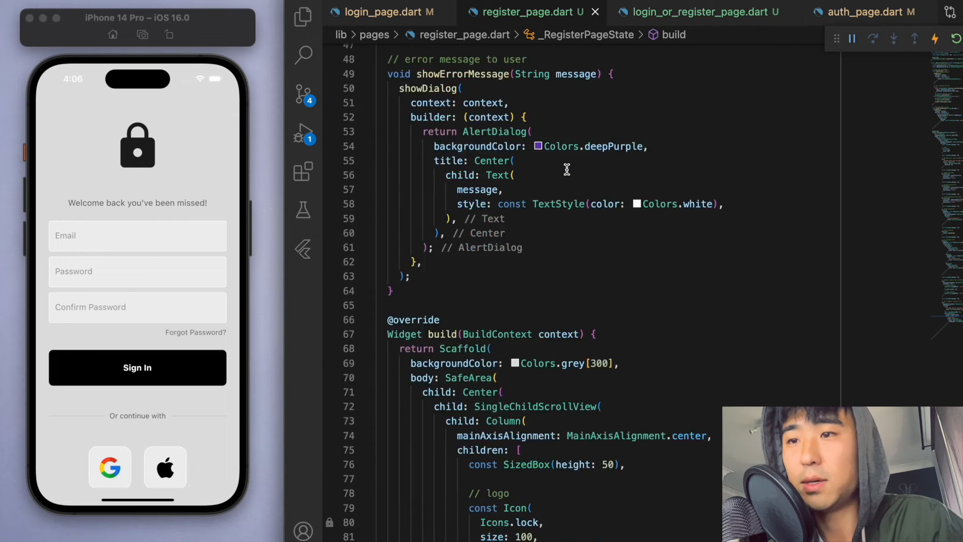
# Set spacing to 25, lock icon size 50, and greeting "Let's create an account for you!"
pyautogui.scroll(-3)
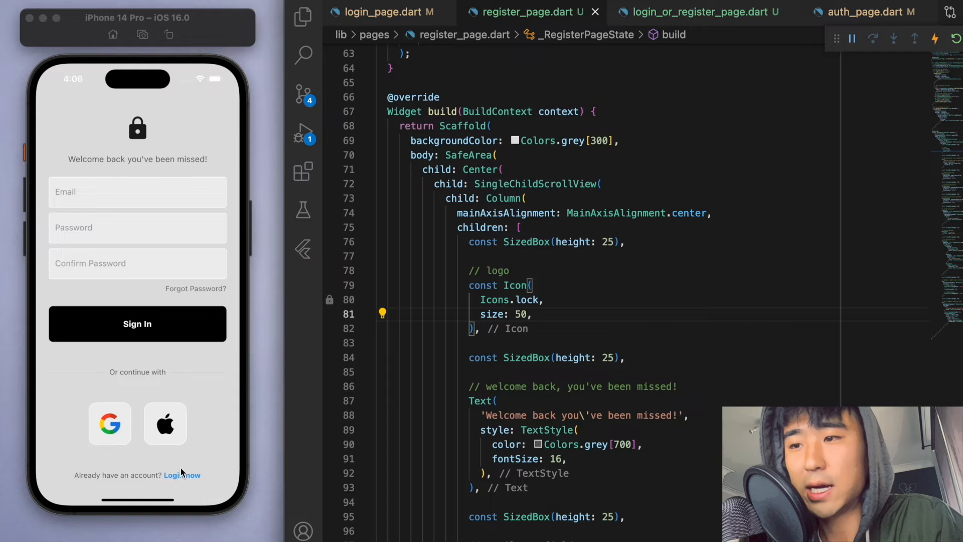
pyautogui.click(330, 329)
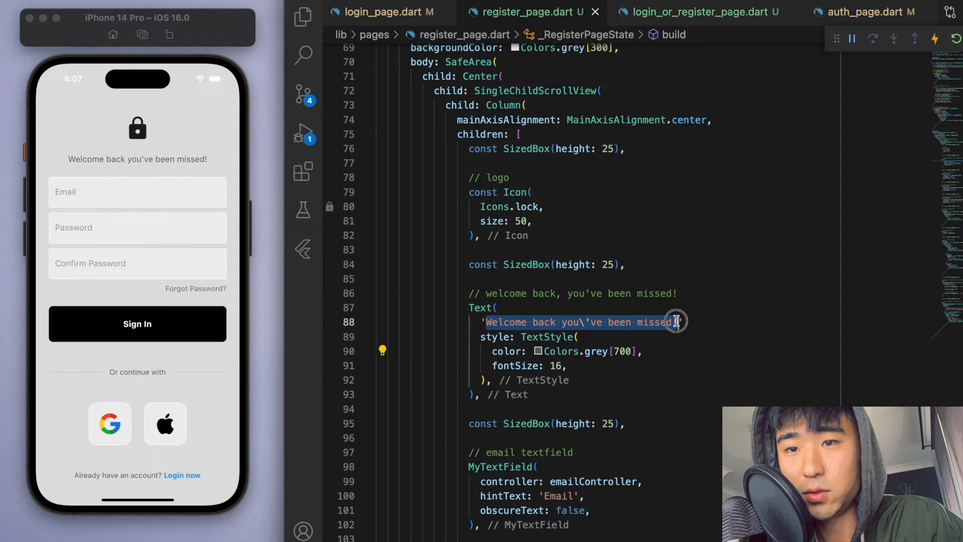
pyautogui.write('Let\\;s')
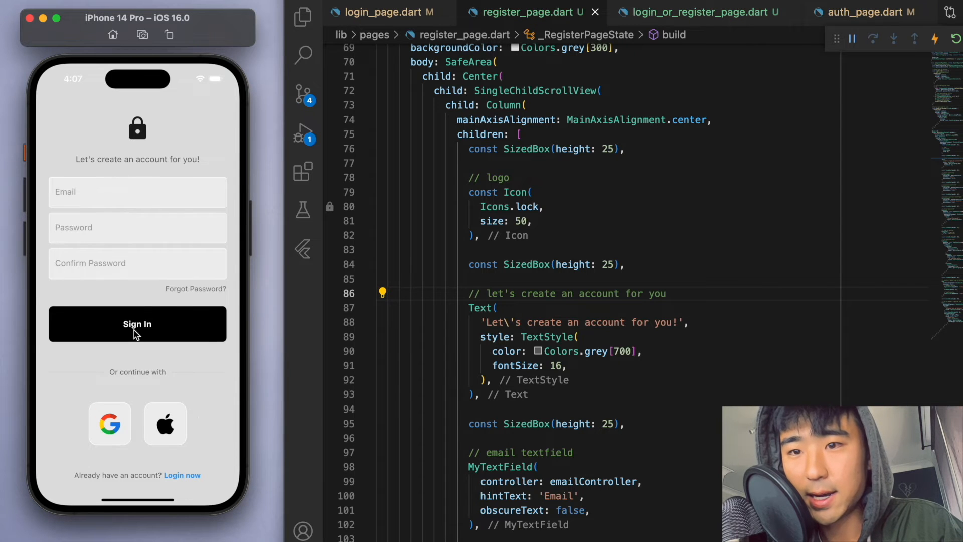
pyautogui.scroll(-3)
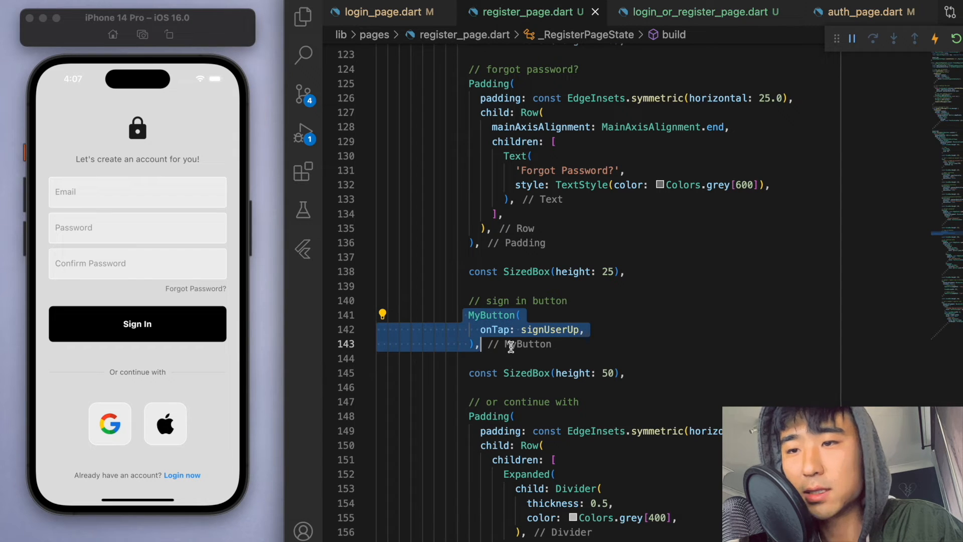
# Add a required 'final String text;' label to MyButton and pass it from the login page
pyautogui.click(303, 16)
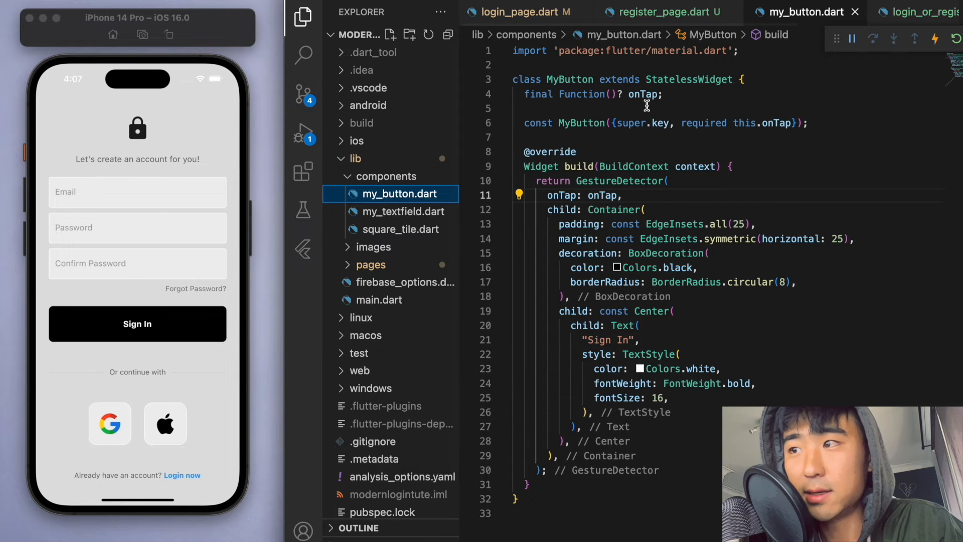
pyautogui.write('final String')
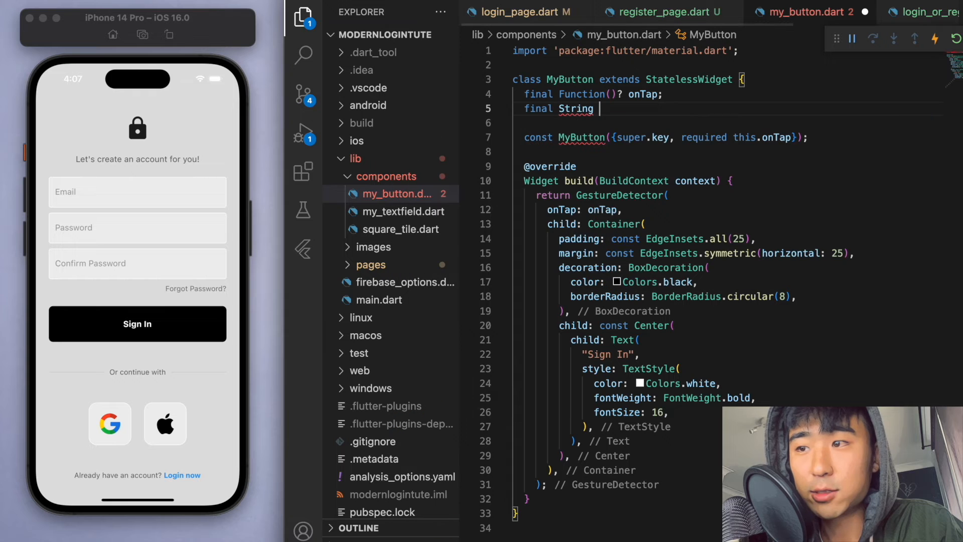
pyautogui.write('text;')
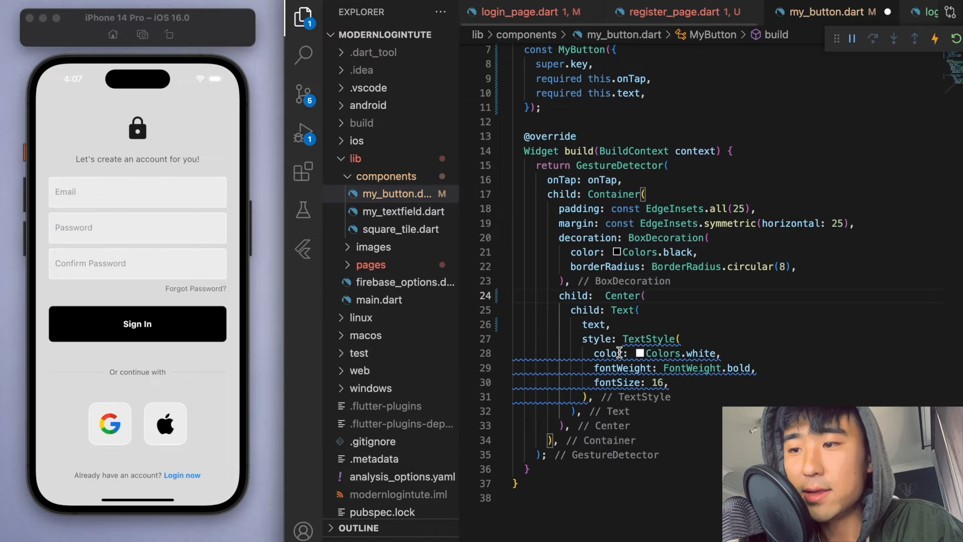
pyautogui.click(526, 11)
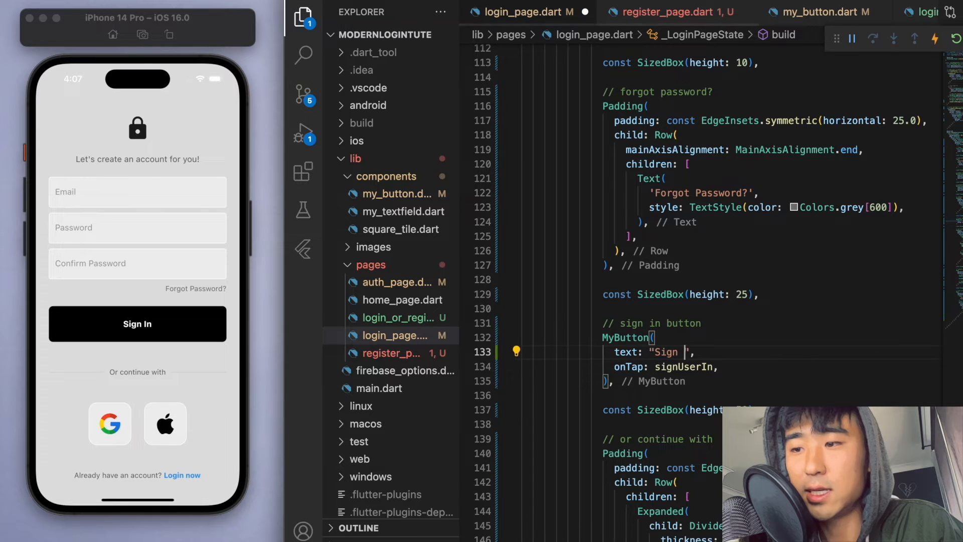
pyautogui.click(680, 11)
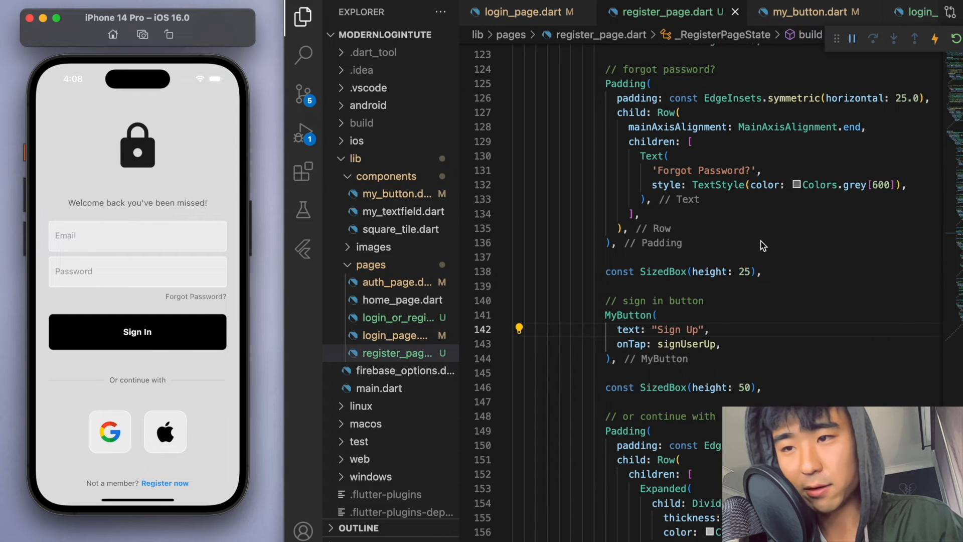
# Close login_page, my_button, auth_page and one more tab, then start a '// check if password' comment
pyautogui.click(303, 17)
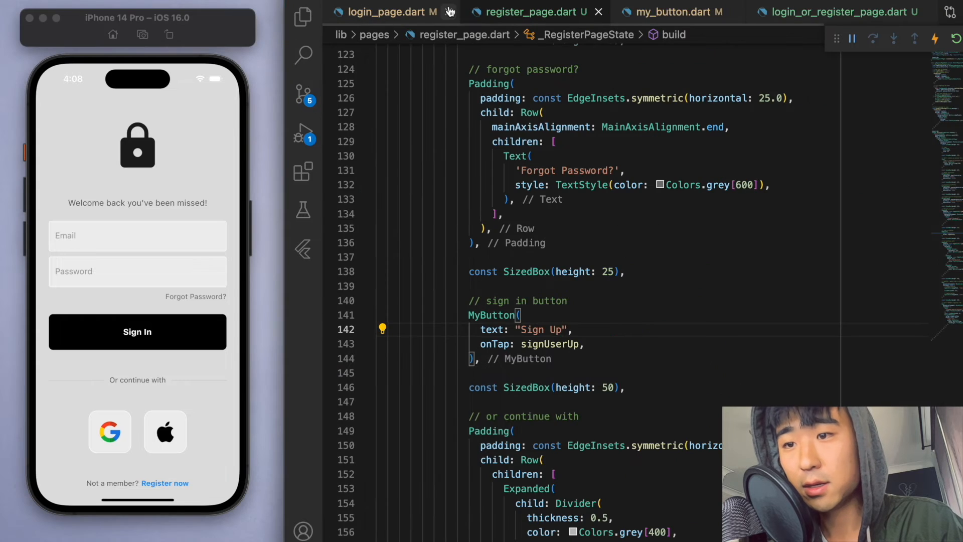
pyautogui.click(450, 11)
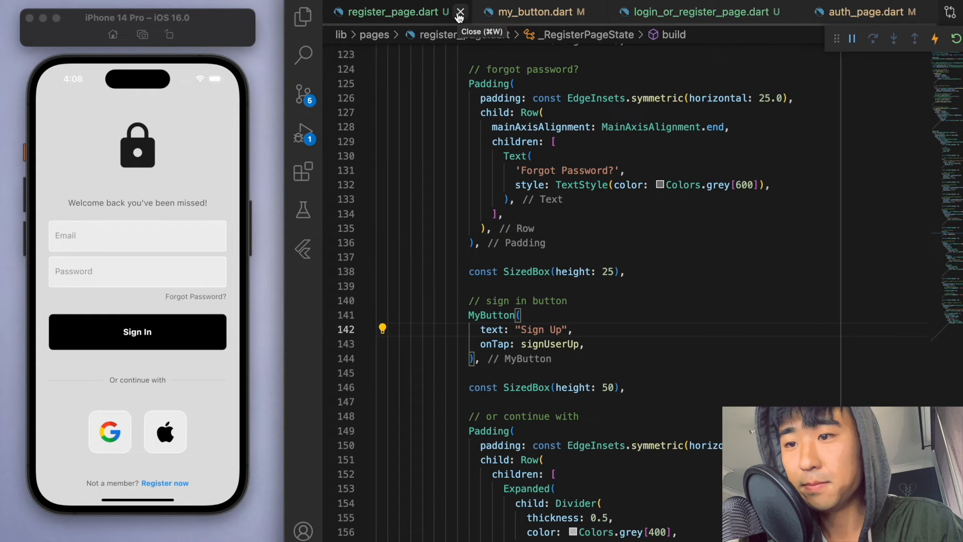
pyautogui.click(459, 11)
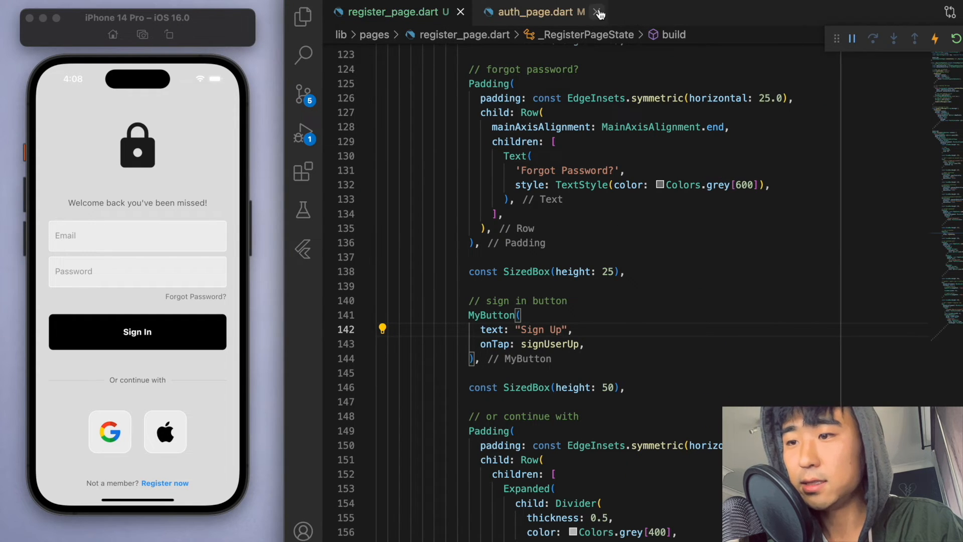
pyautogui.click(598, 12)
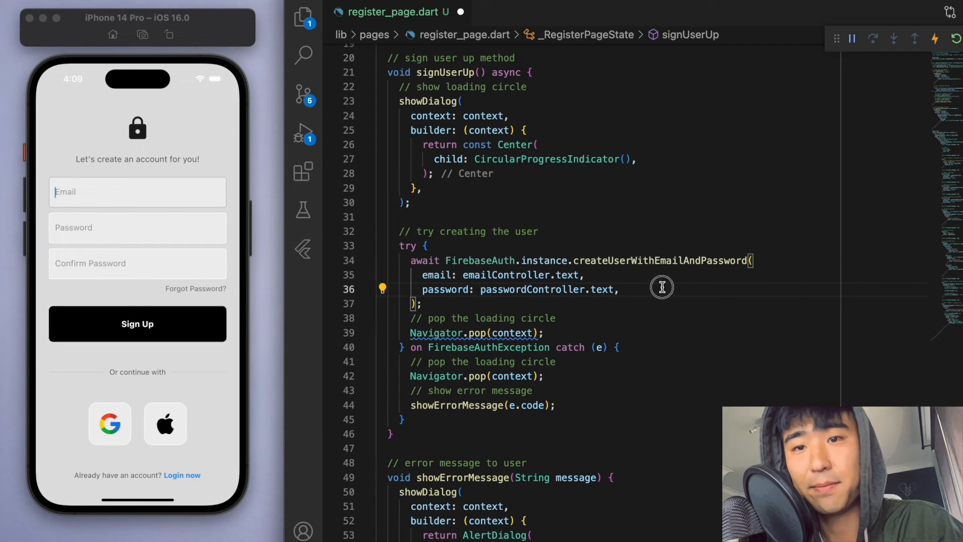
pyautogui.write('// check if password is confirmed')
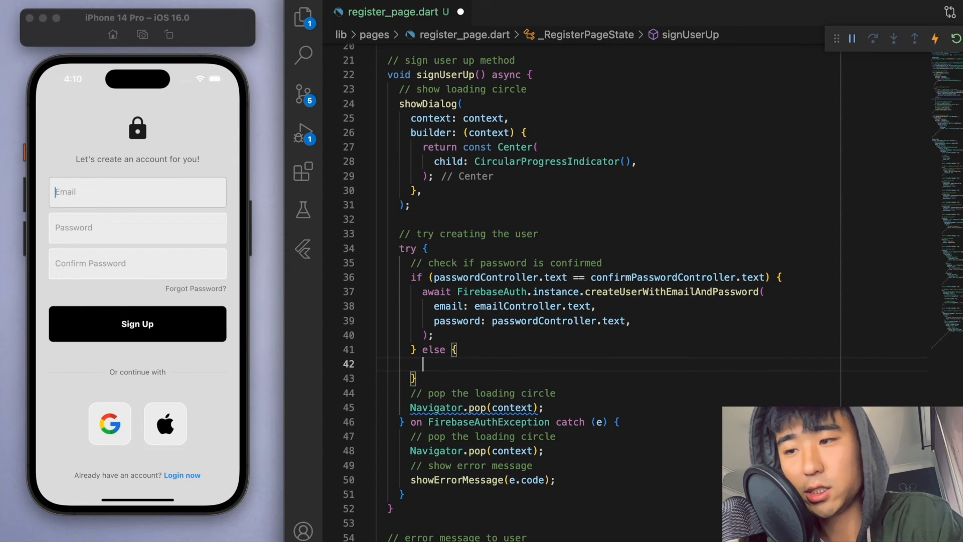
# Add an else branch calling showErrorMessage("Passwords don't match!") with a '// show error message' comment
pyautogui.write('// show error')
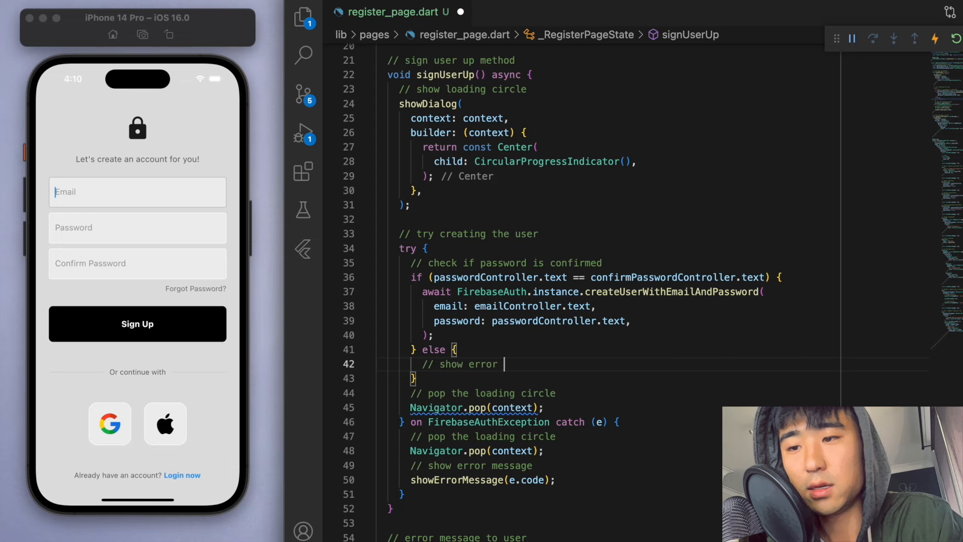
pyautogui.write('message')
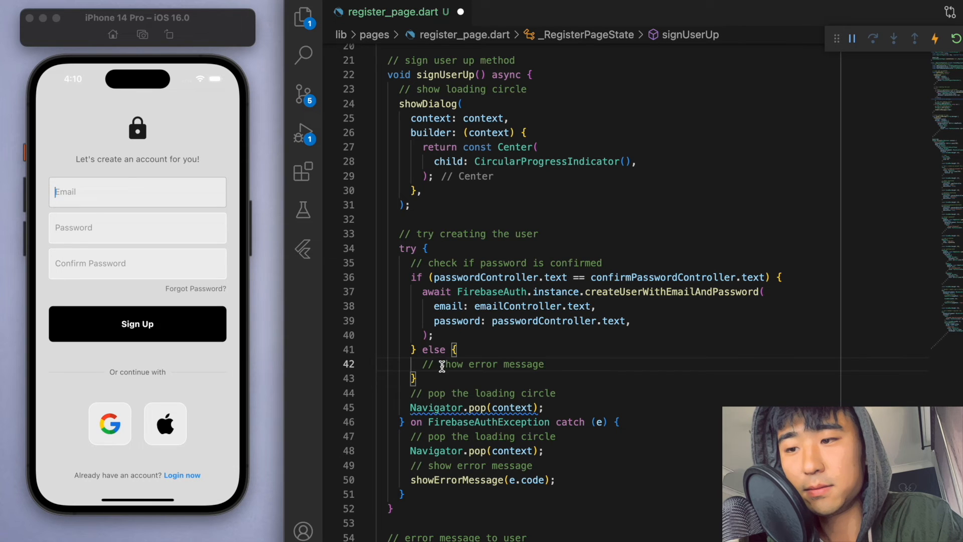
pyautogui.write(', passwords dont math')
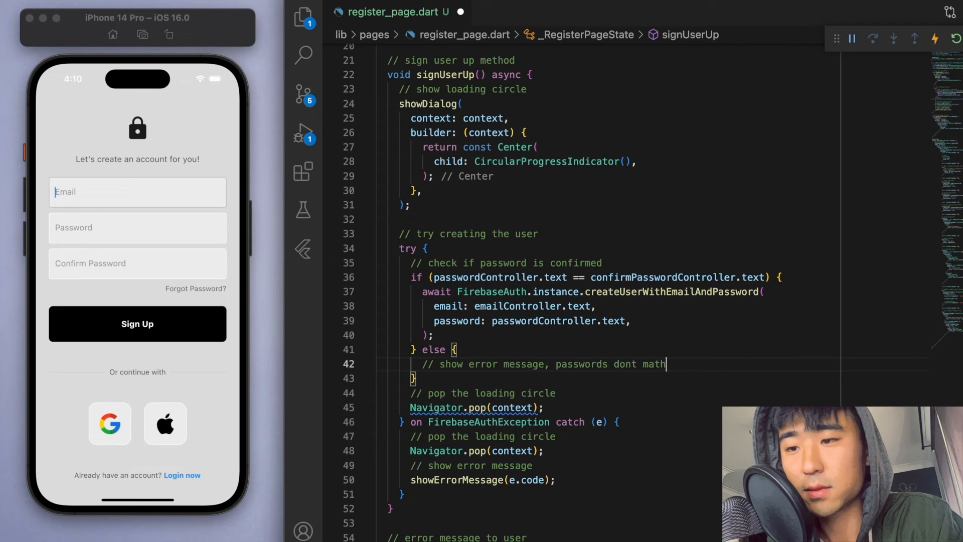
pyautogui.write('sh')
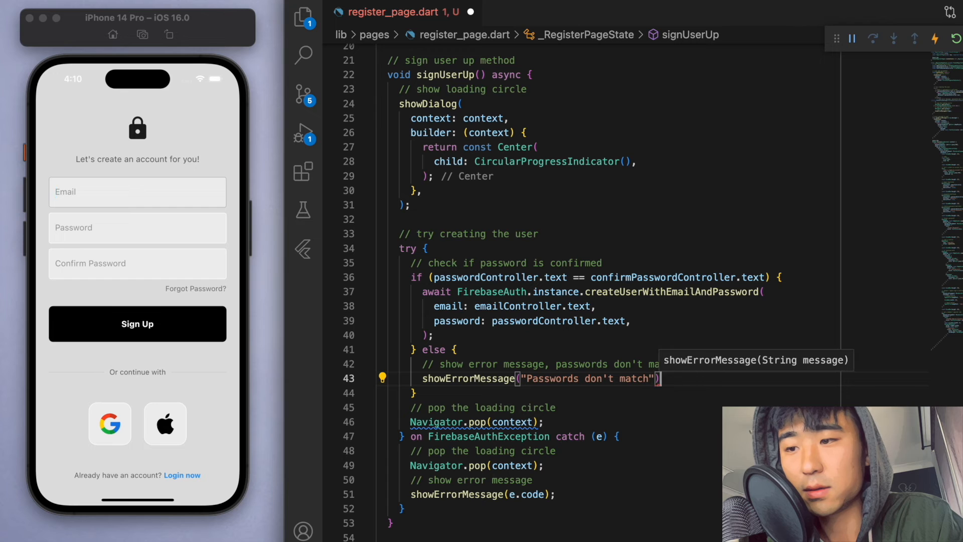
pyautogui.write('!')
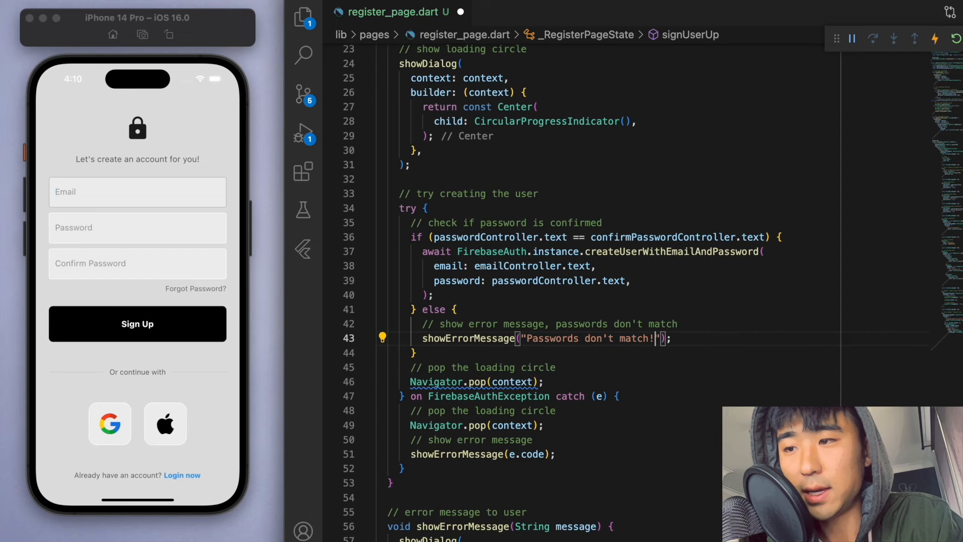
pyautogui.scroll(-3)
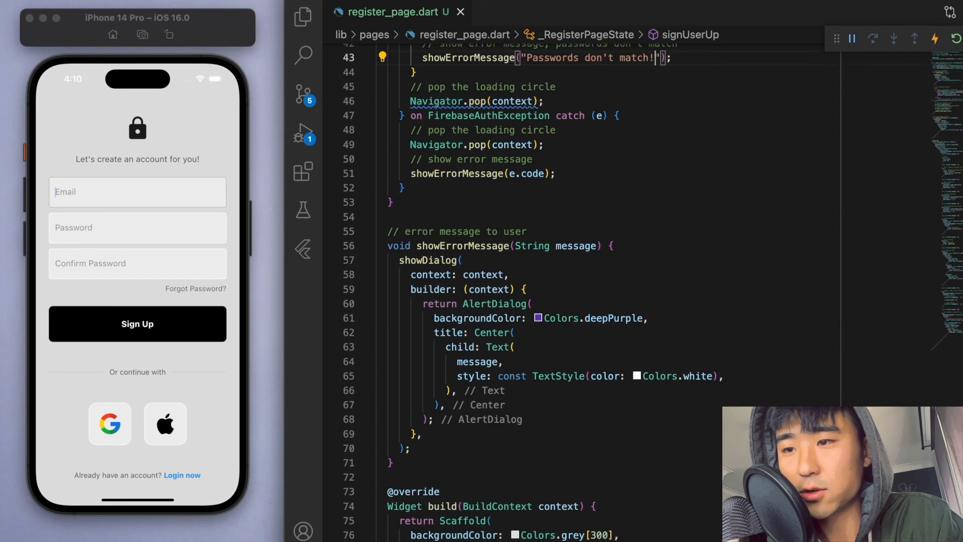
pyautogui.scroll(-3)
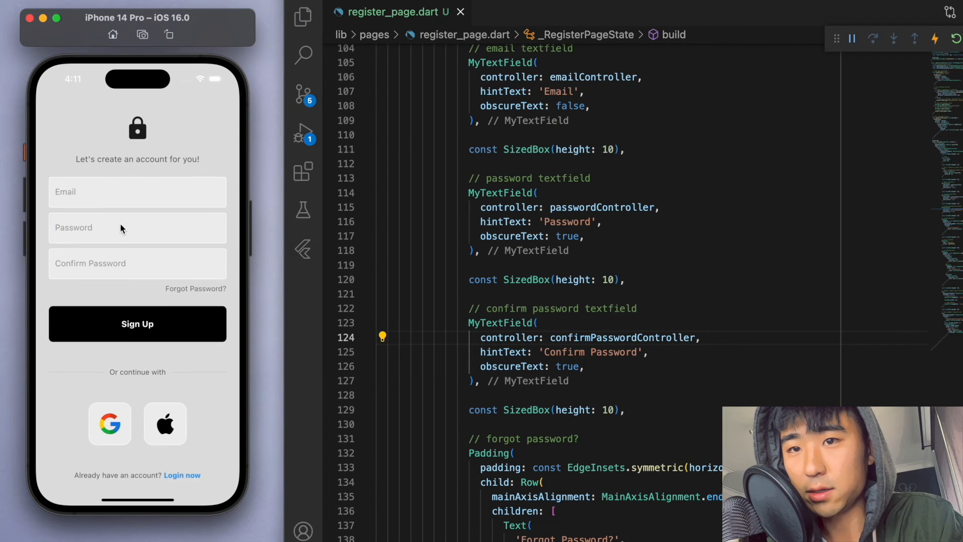
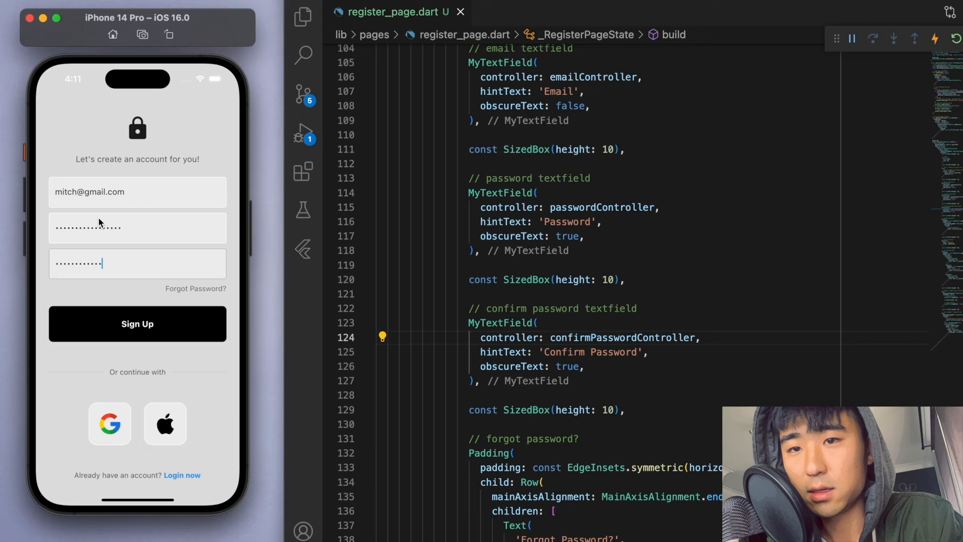
pyautogui.click(137, 324)
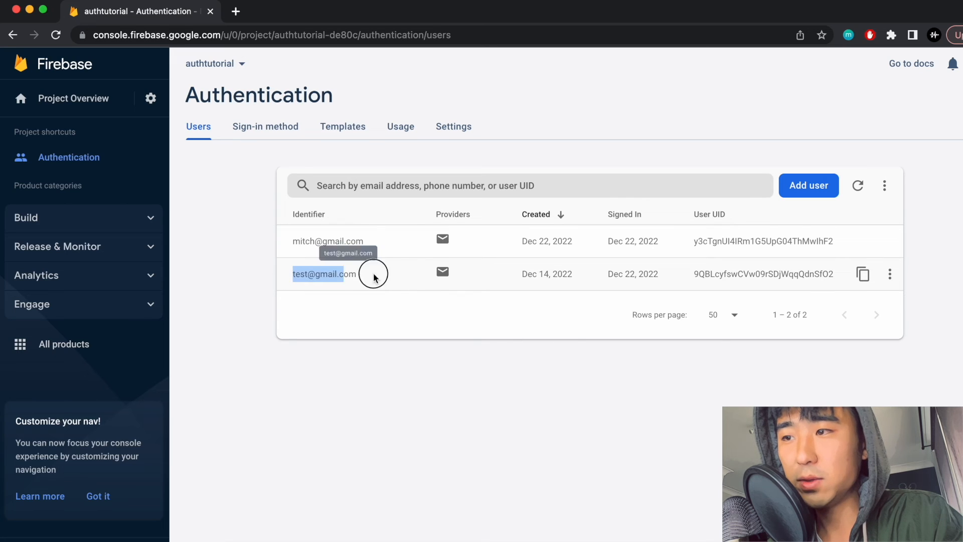
# Open and cancel the Add user form in Firebase Authentication's Users list
pyautogui.click(809, 186)
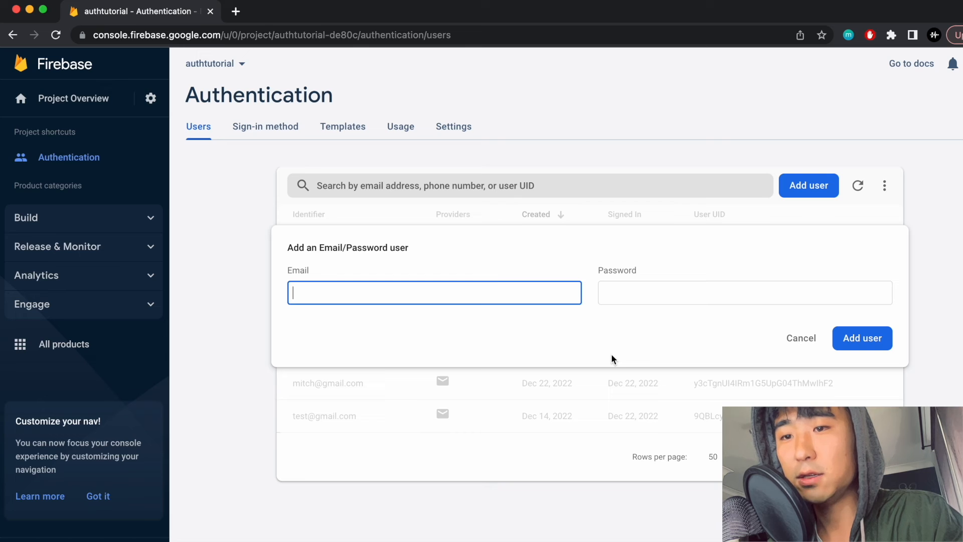
pyautogui.click(801, 338)
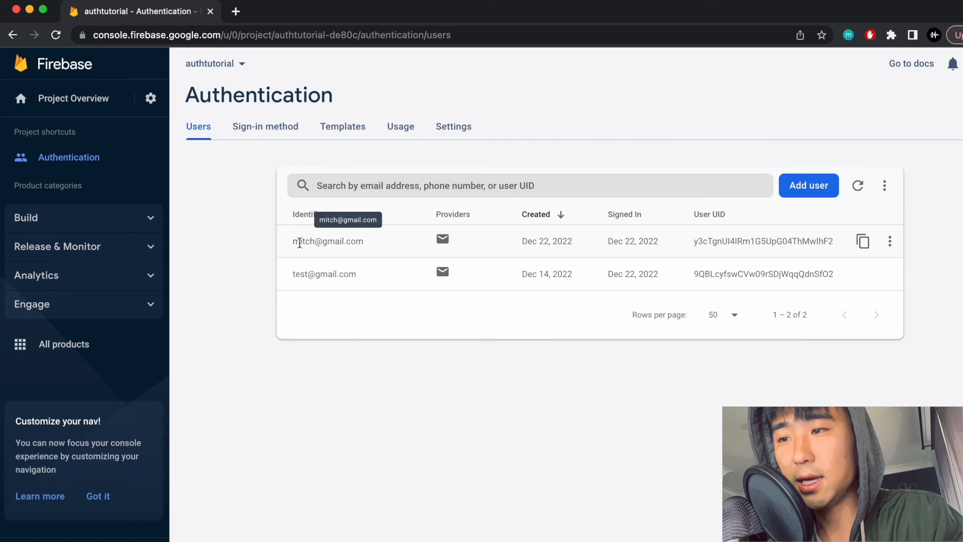
pyautogui.moveTo(367, 400)
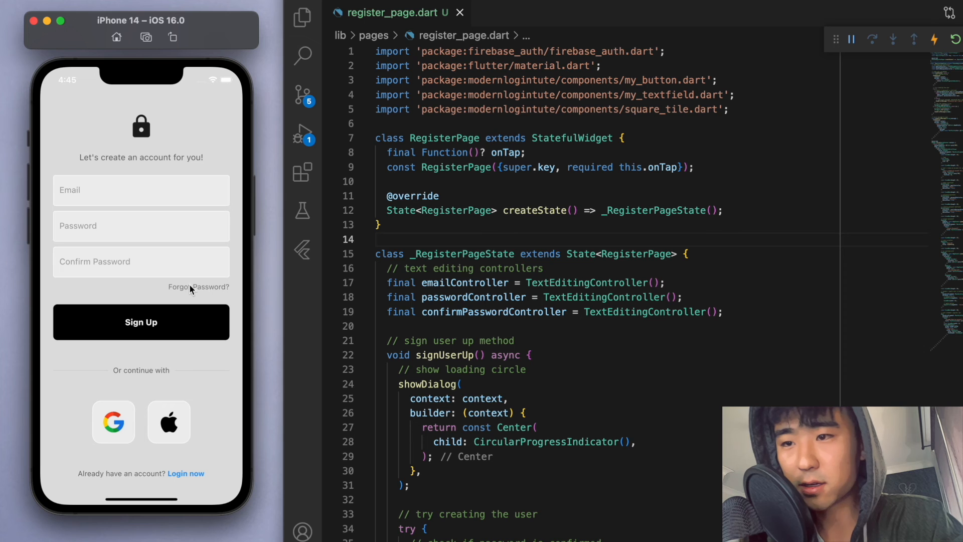
pyautogui.moveTo(328, 280)
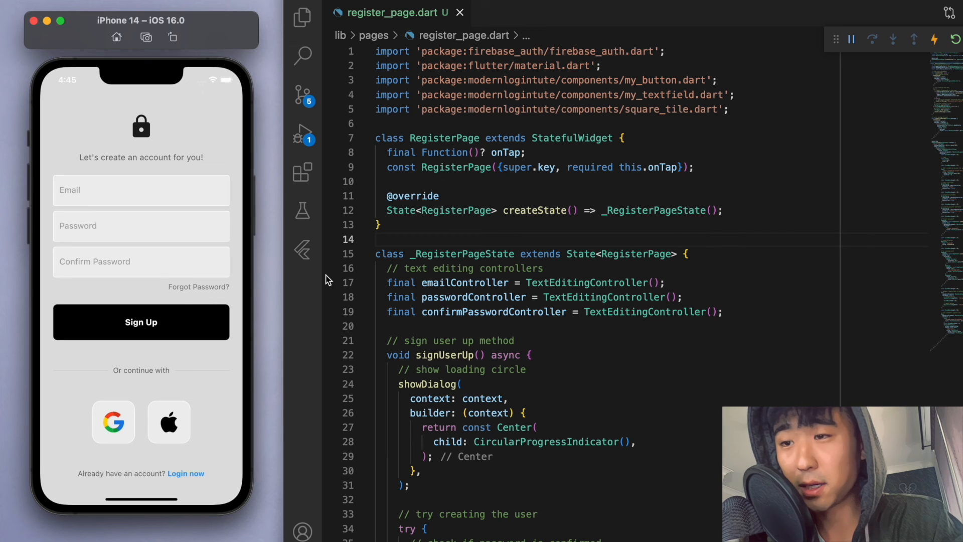
# Delete the Forgot Password? Padding block and its spacer from register_page.dart
pyautogui.scroll(-3)
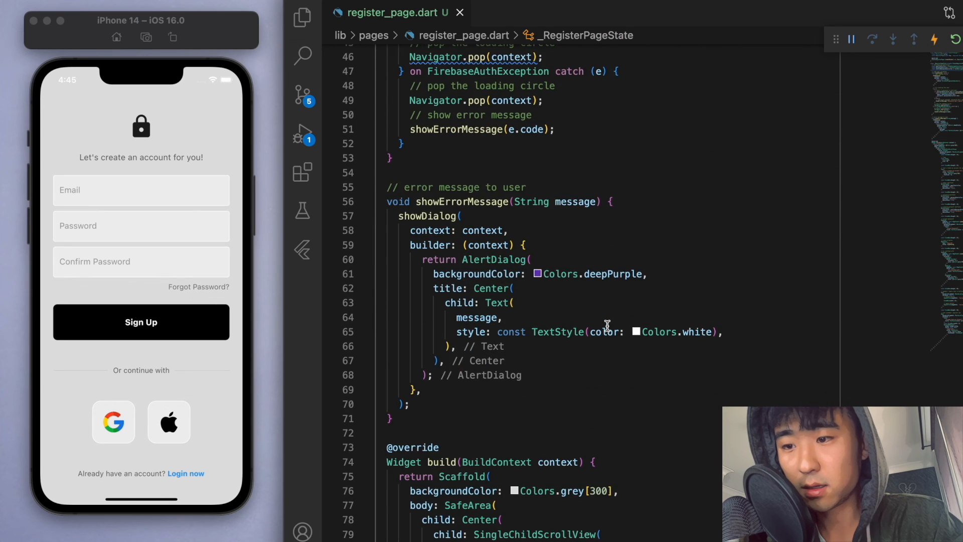
pyautogui.scroll(-3)
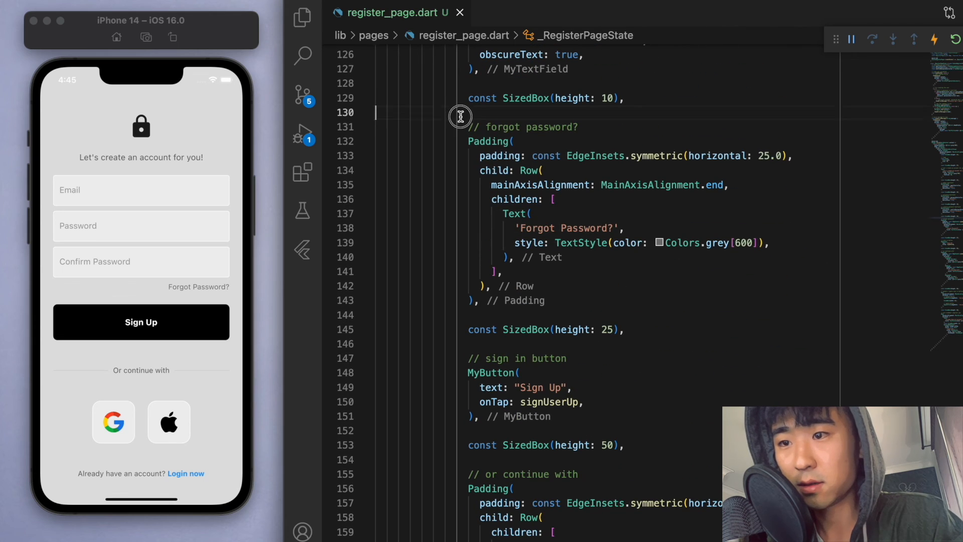
pyautogui.moveTo(459, 117); pyautogui.dragTo(479, 300)
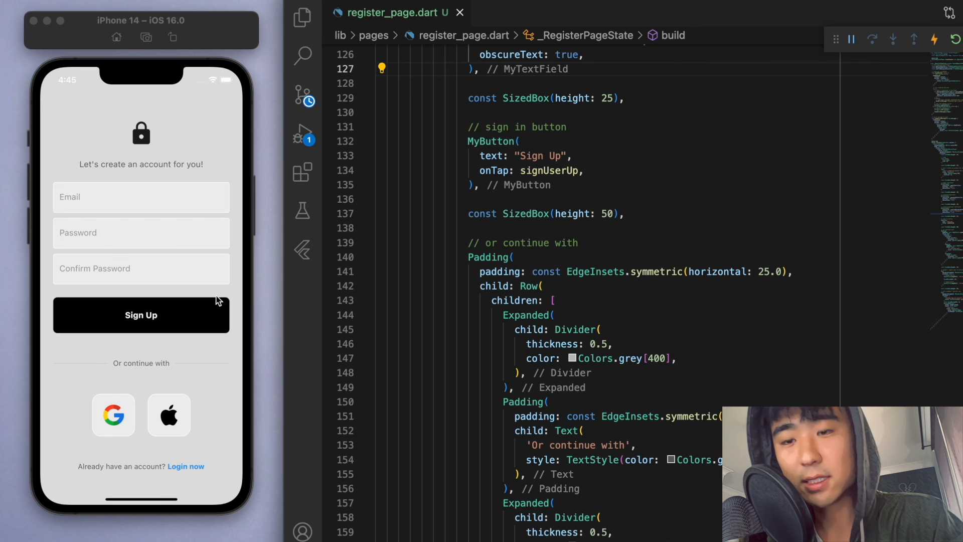
pyautogui.click(689, 227)
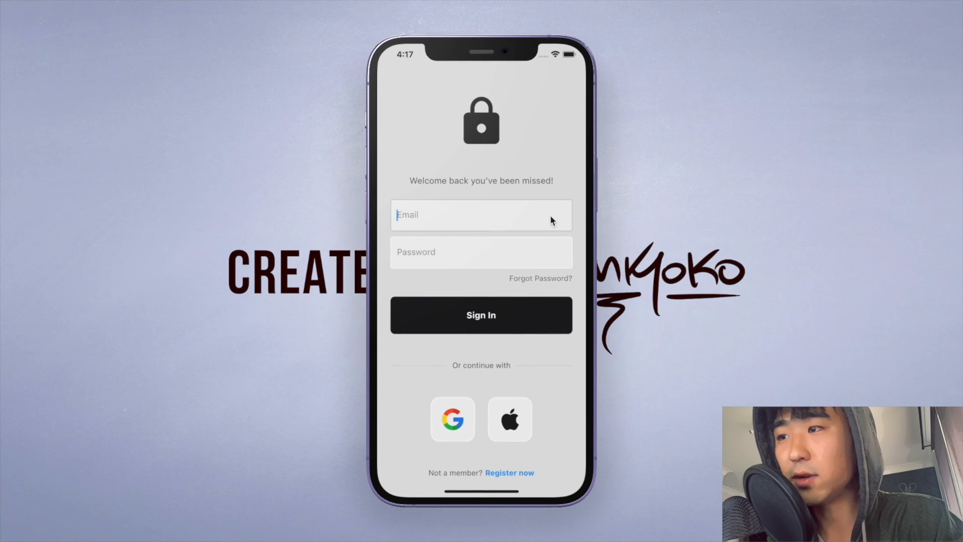
pyautogui.click(481, 252)
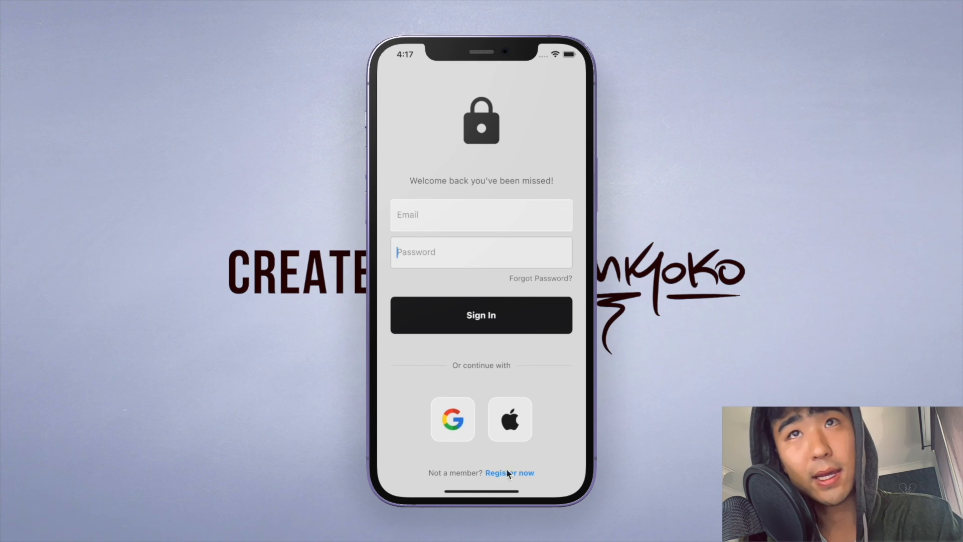
pyautogui.click(509, 472)
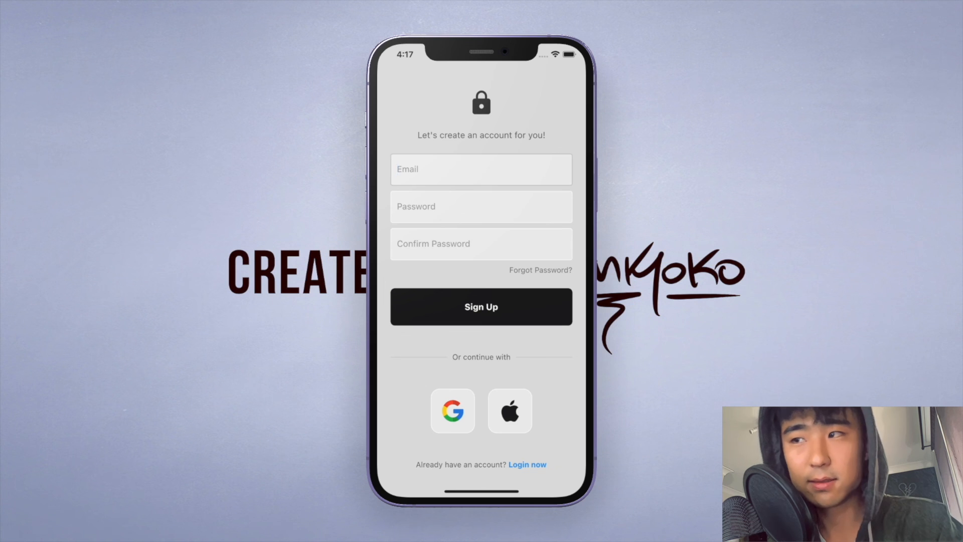
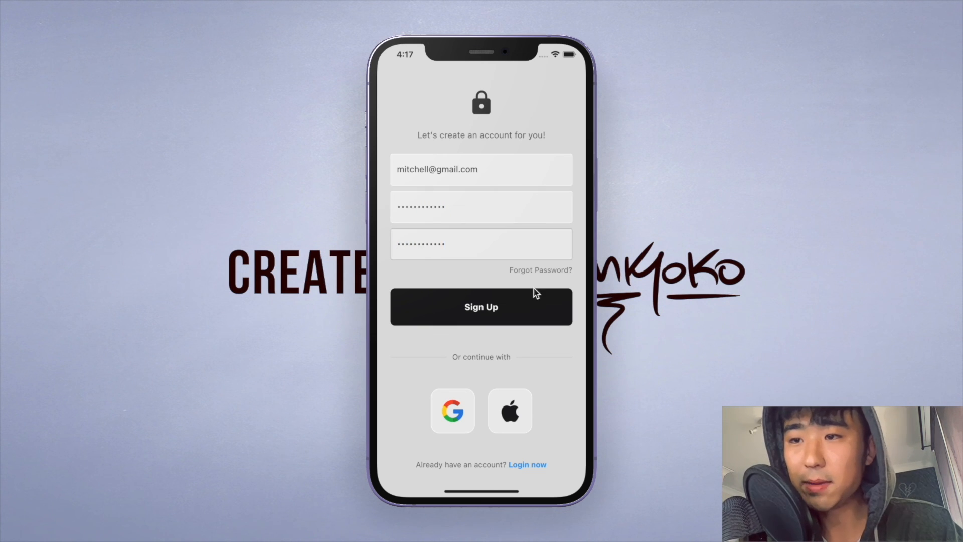
pyautogui.click(481, 307)
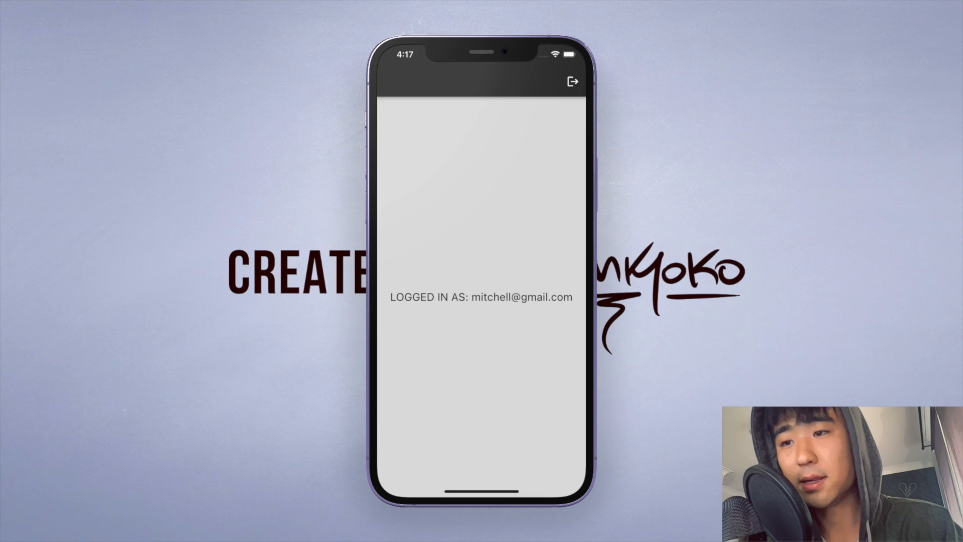
pyautogui.moveTo(574, 85)
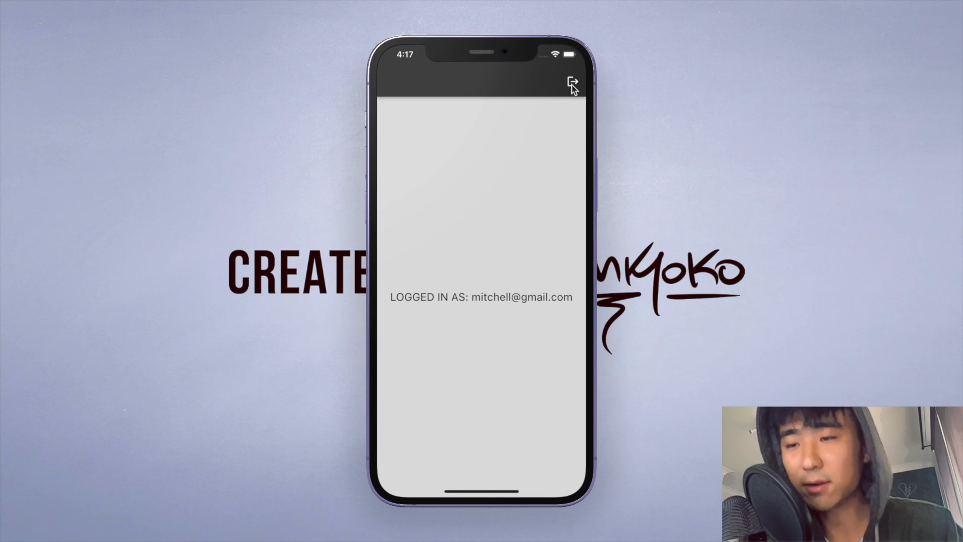
pyautogui.moveTo(567, 292)
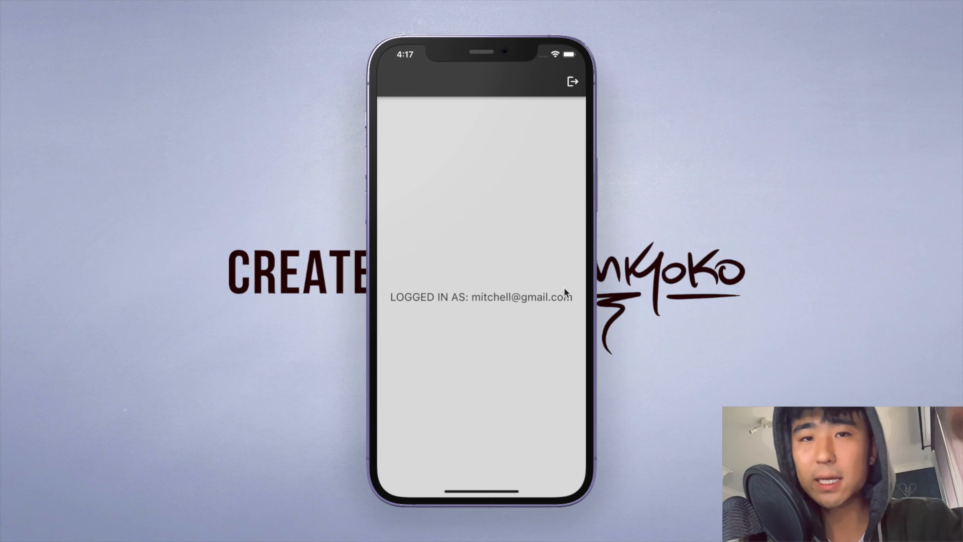